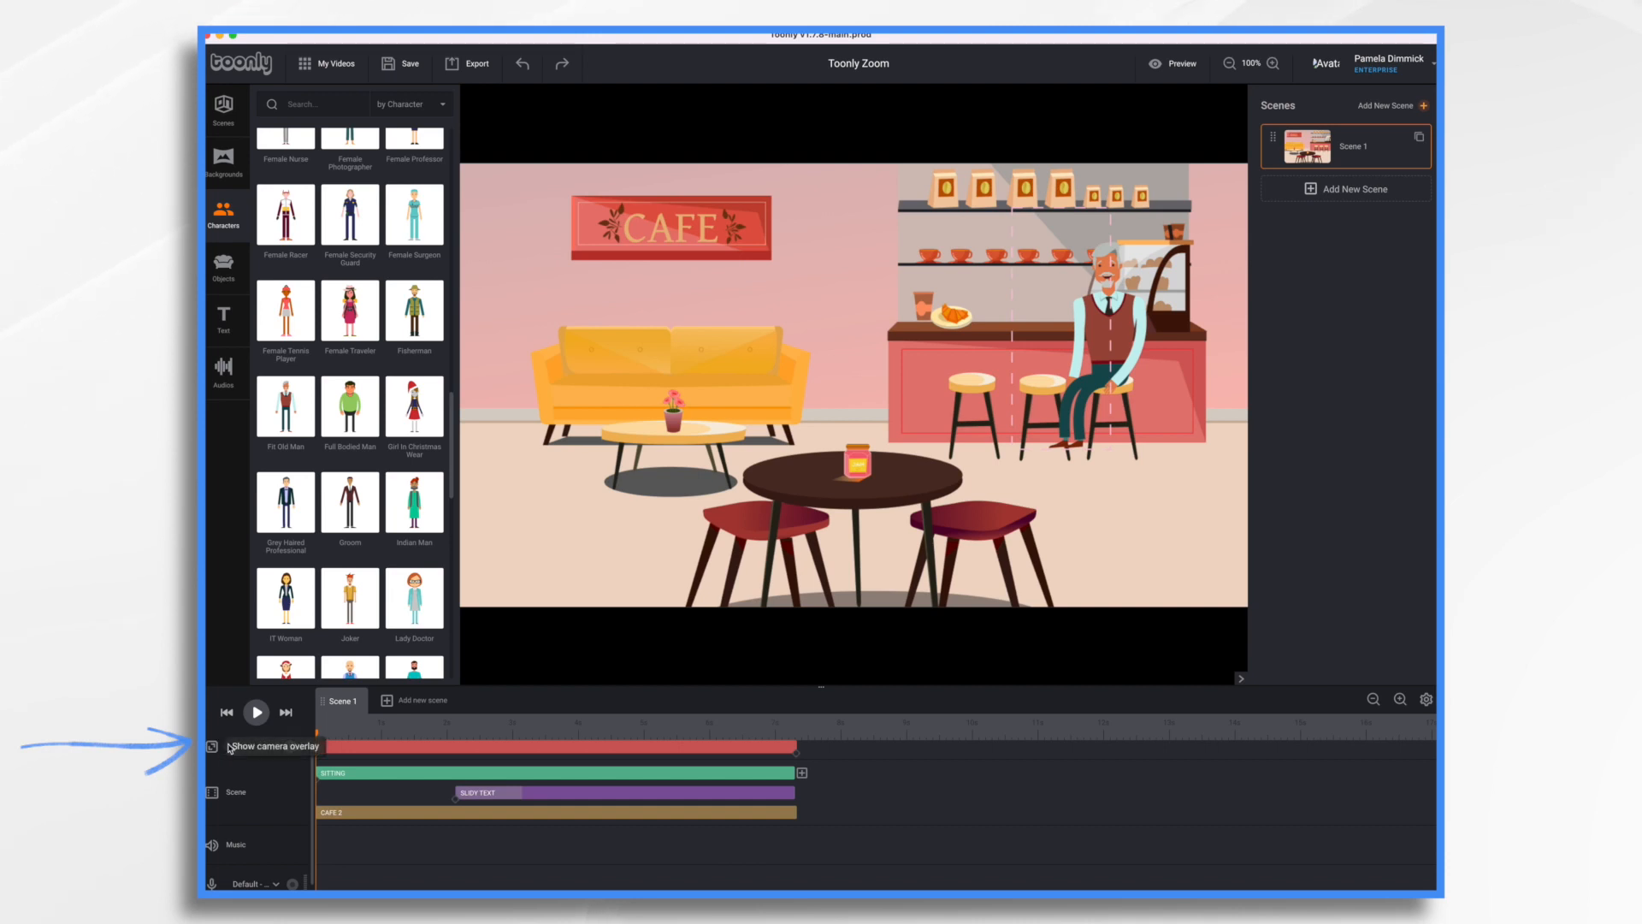
Toggle the Camera track on and key a closer end-of-scene framing over the coffee counter
left_click(291, 746)
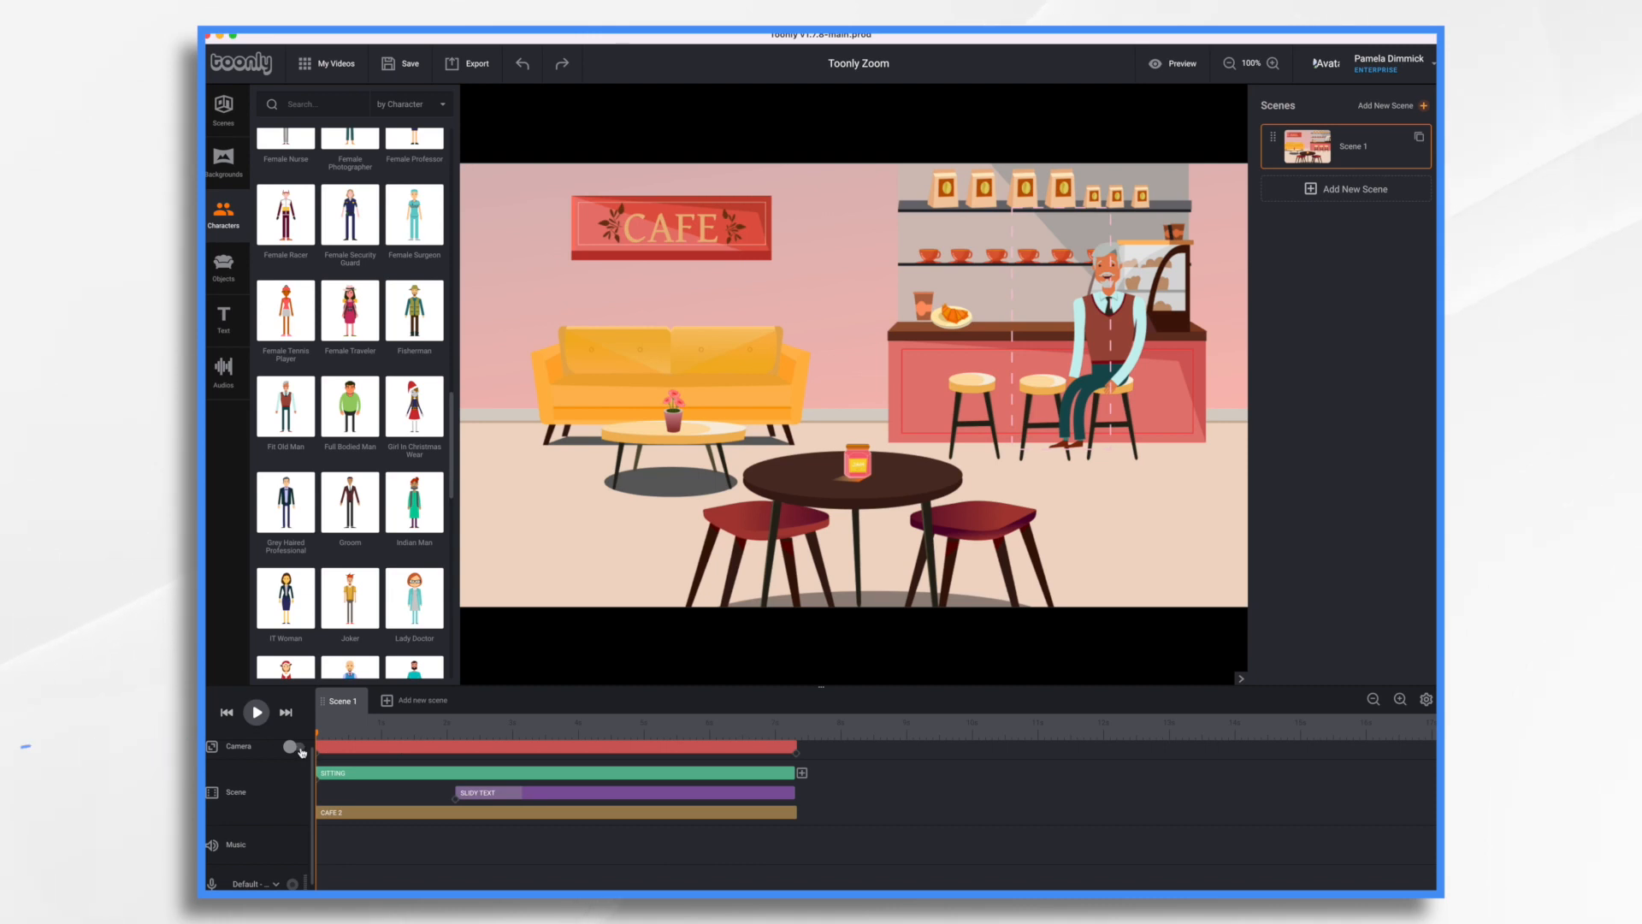
left_click(292, 746)
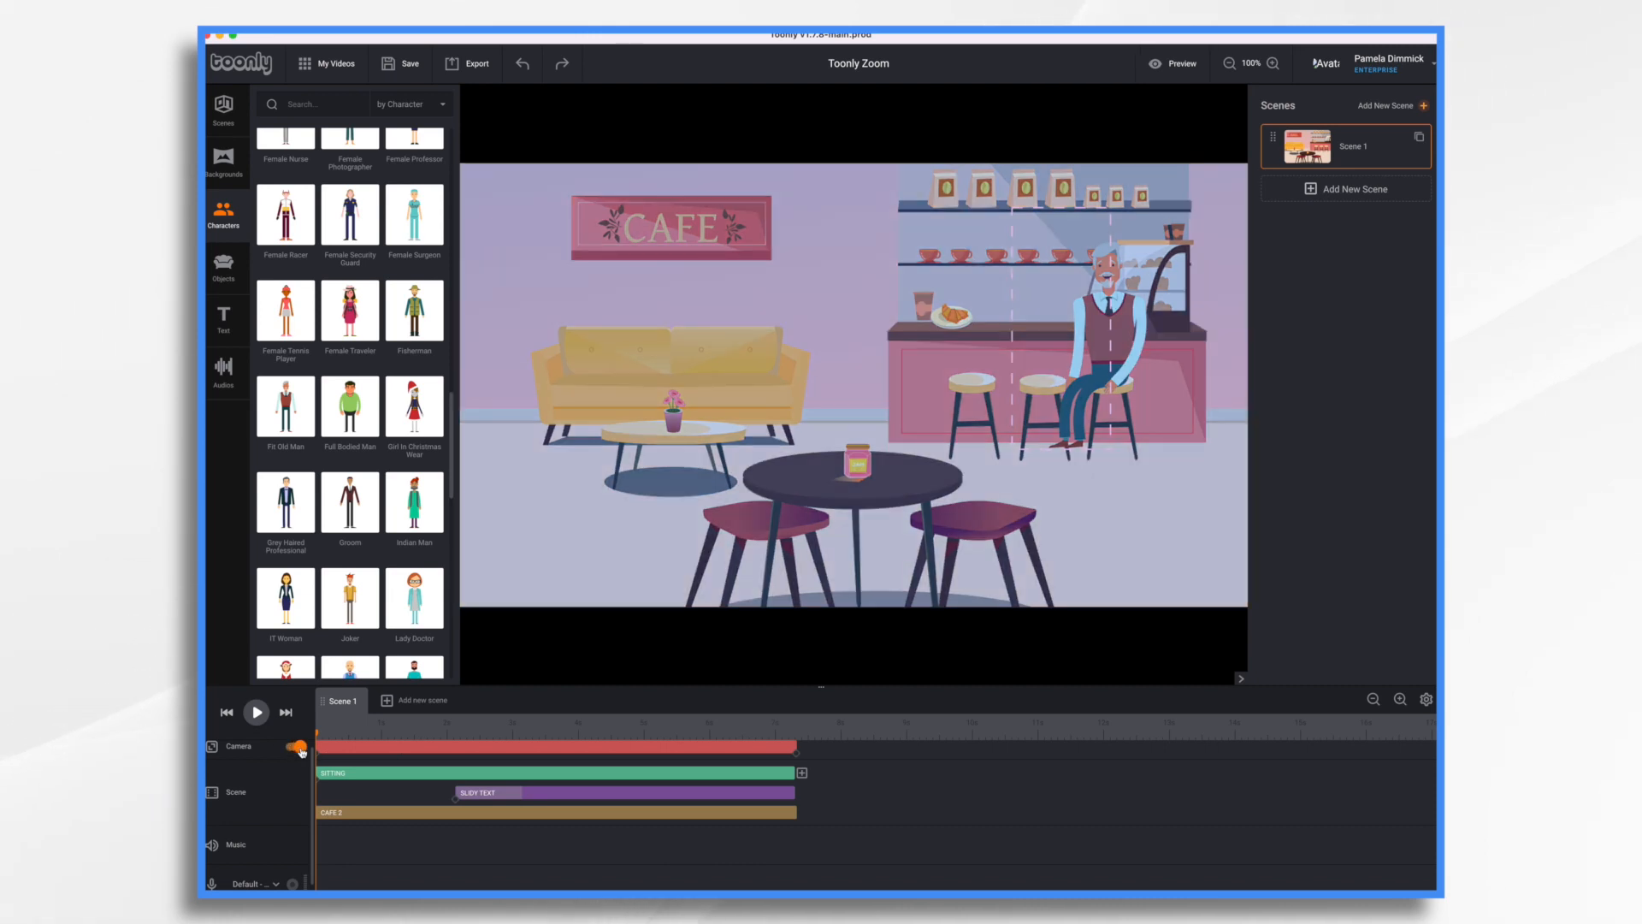
left_click(298, 746)
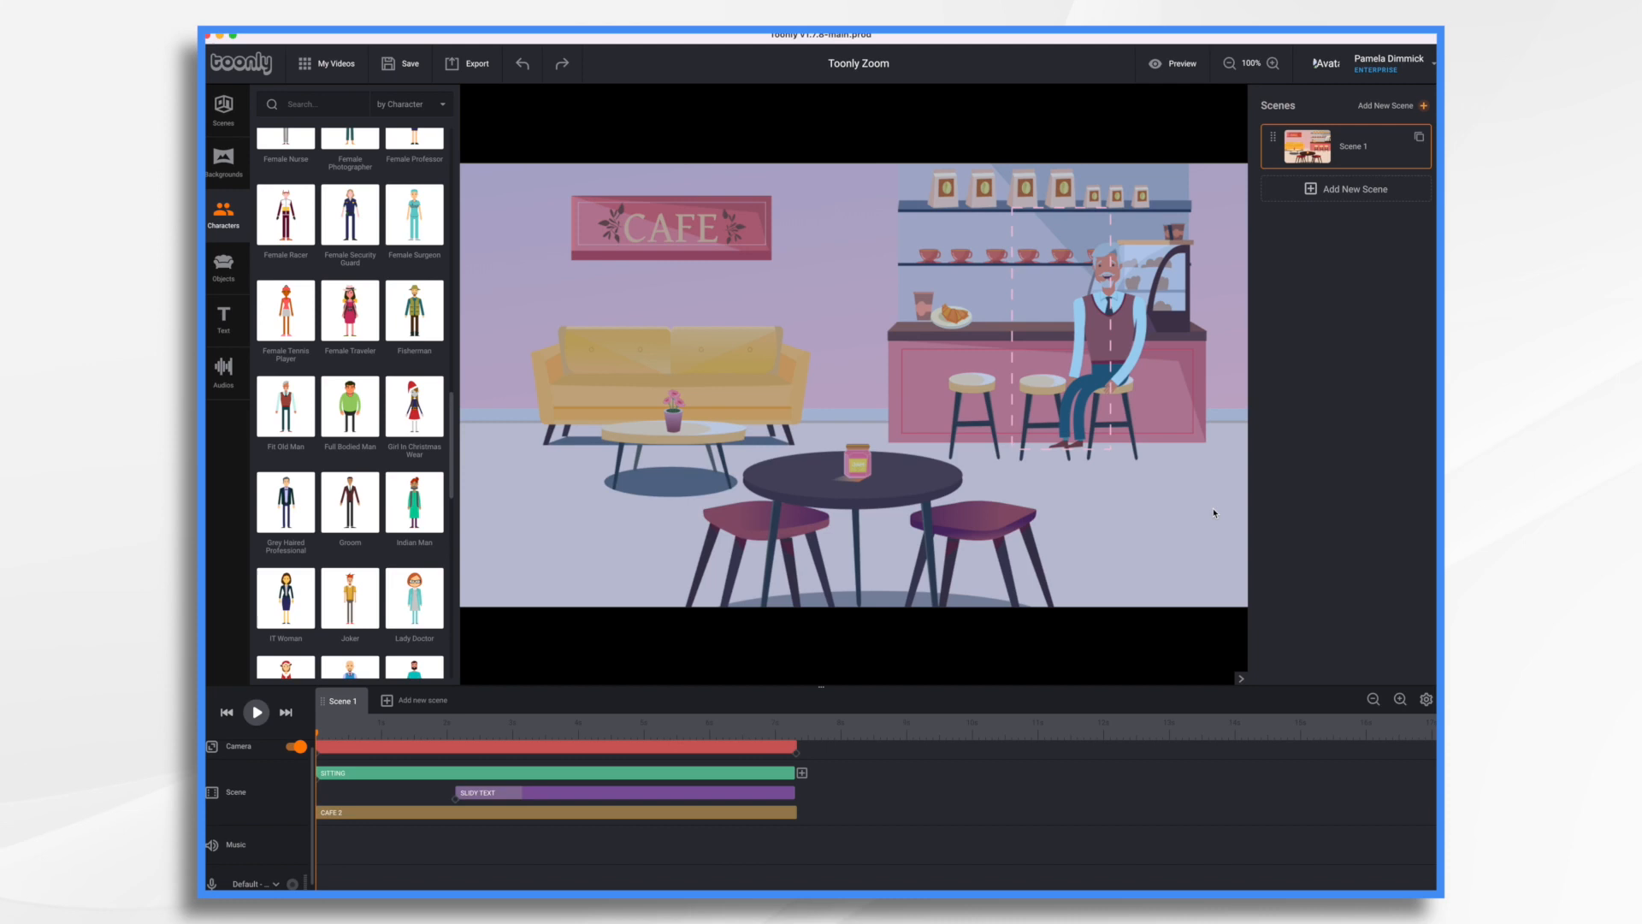
mouse_move(979, 246)
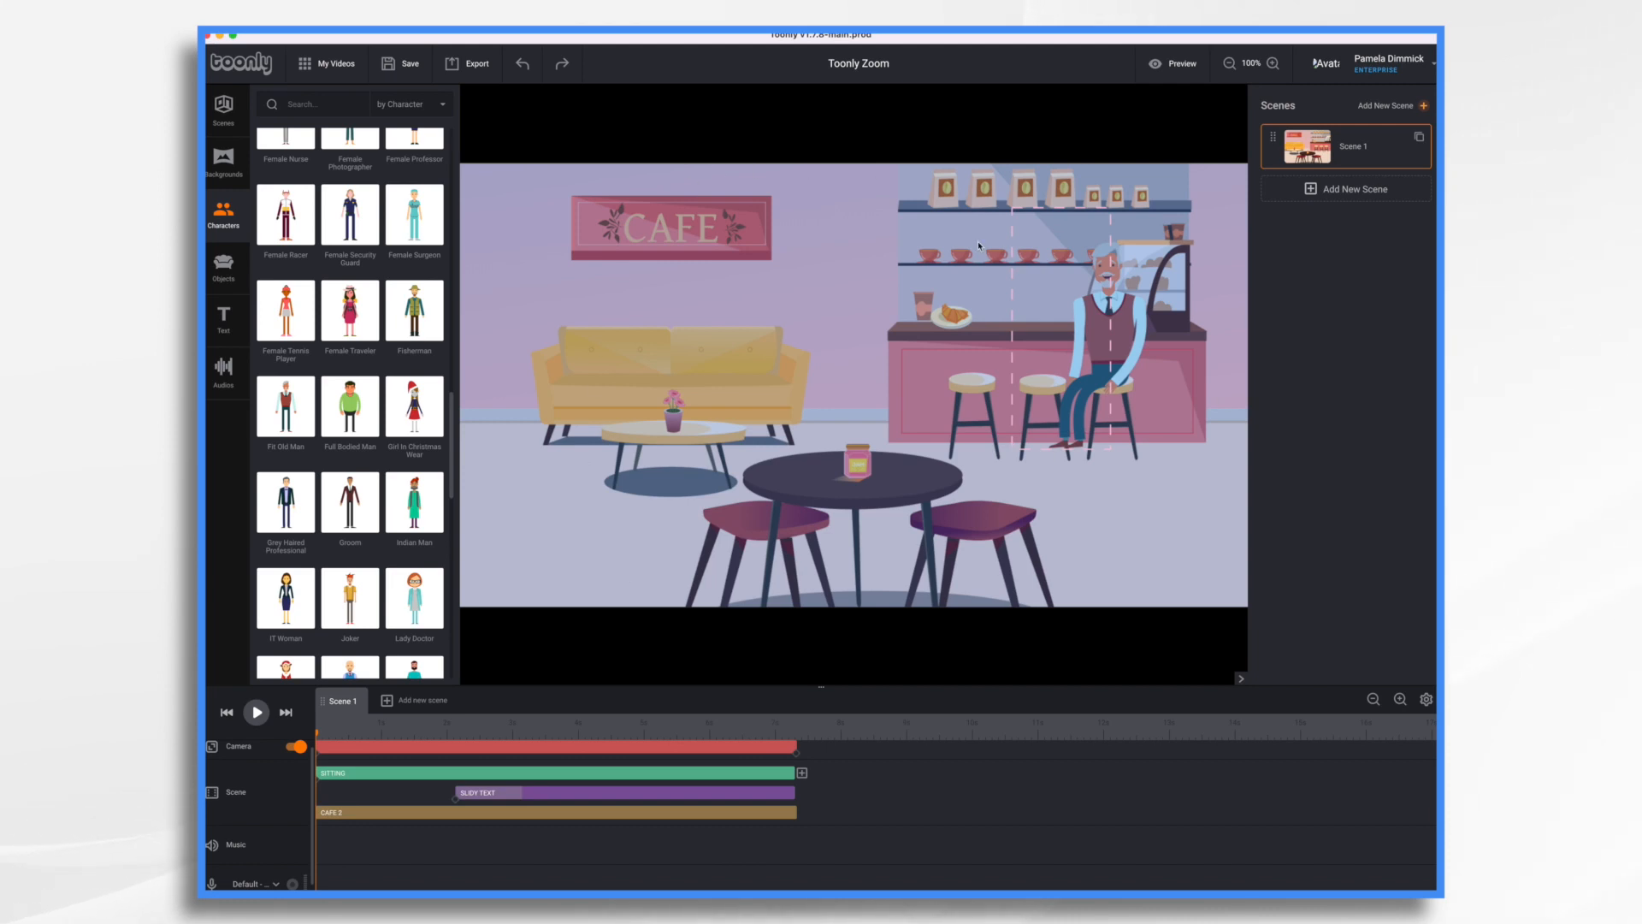
mouse_move(1219, 190)
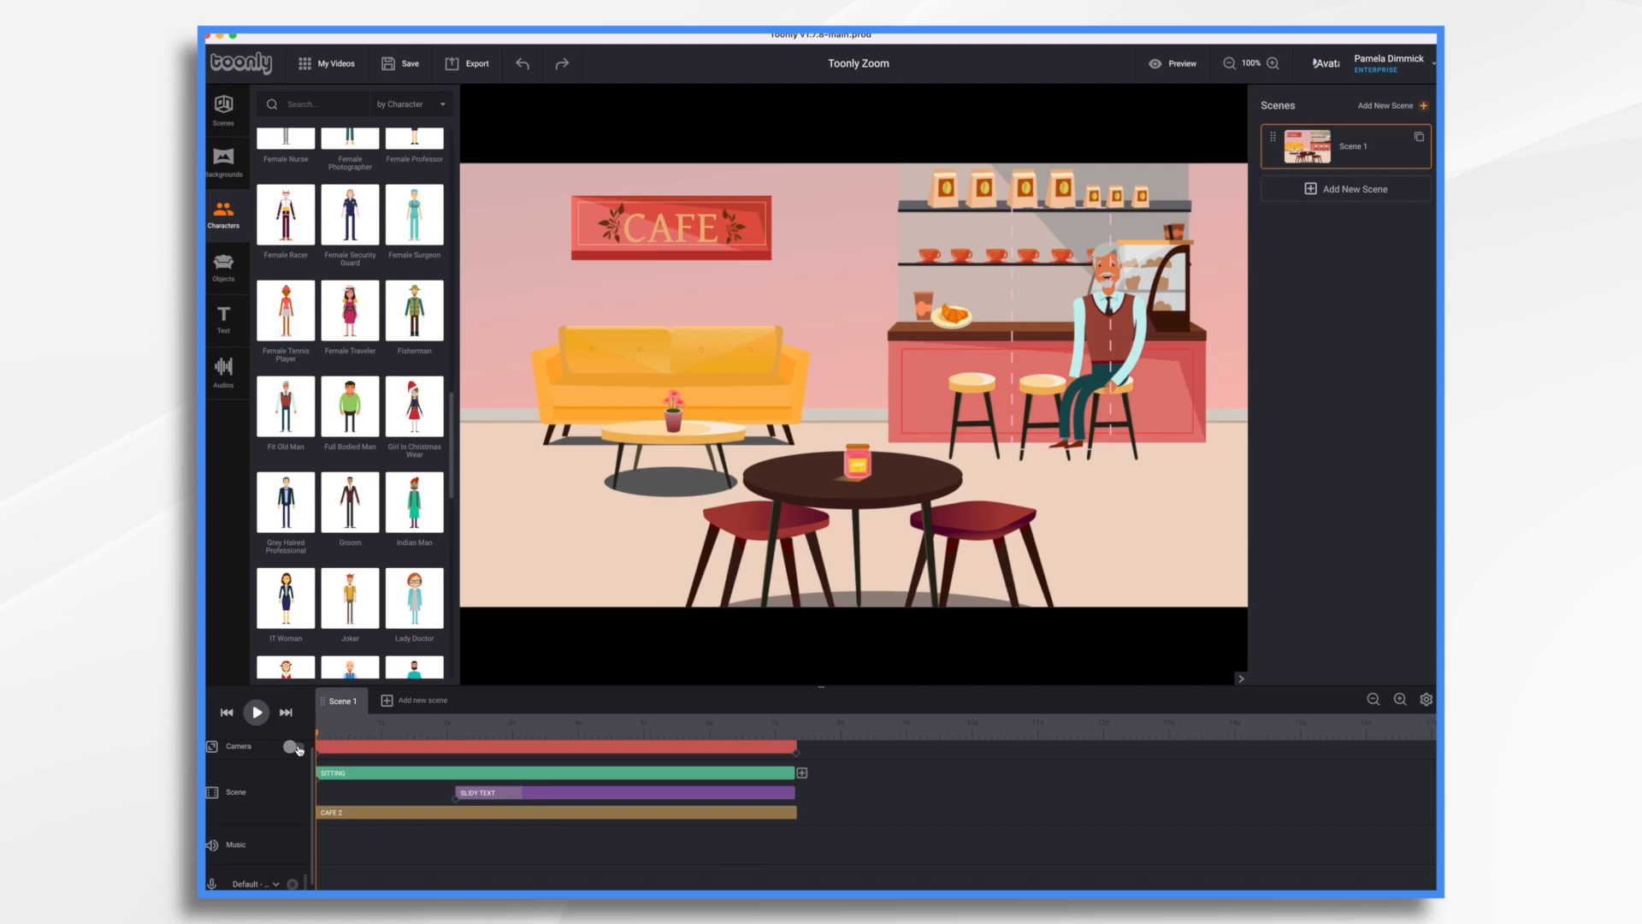
left_click(295, 746)
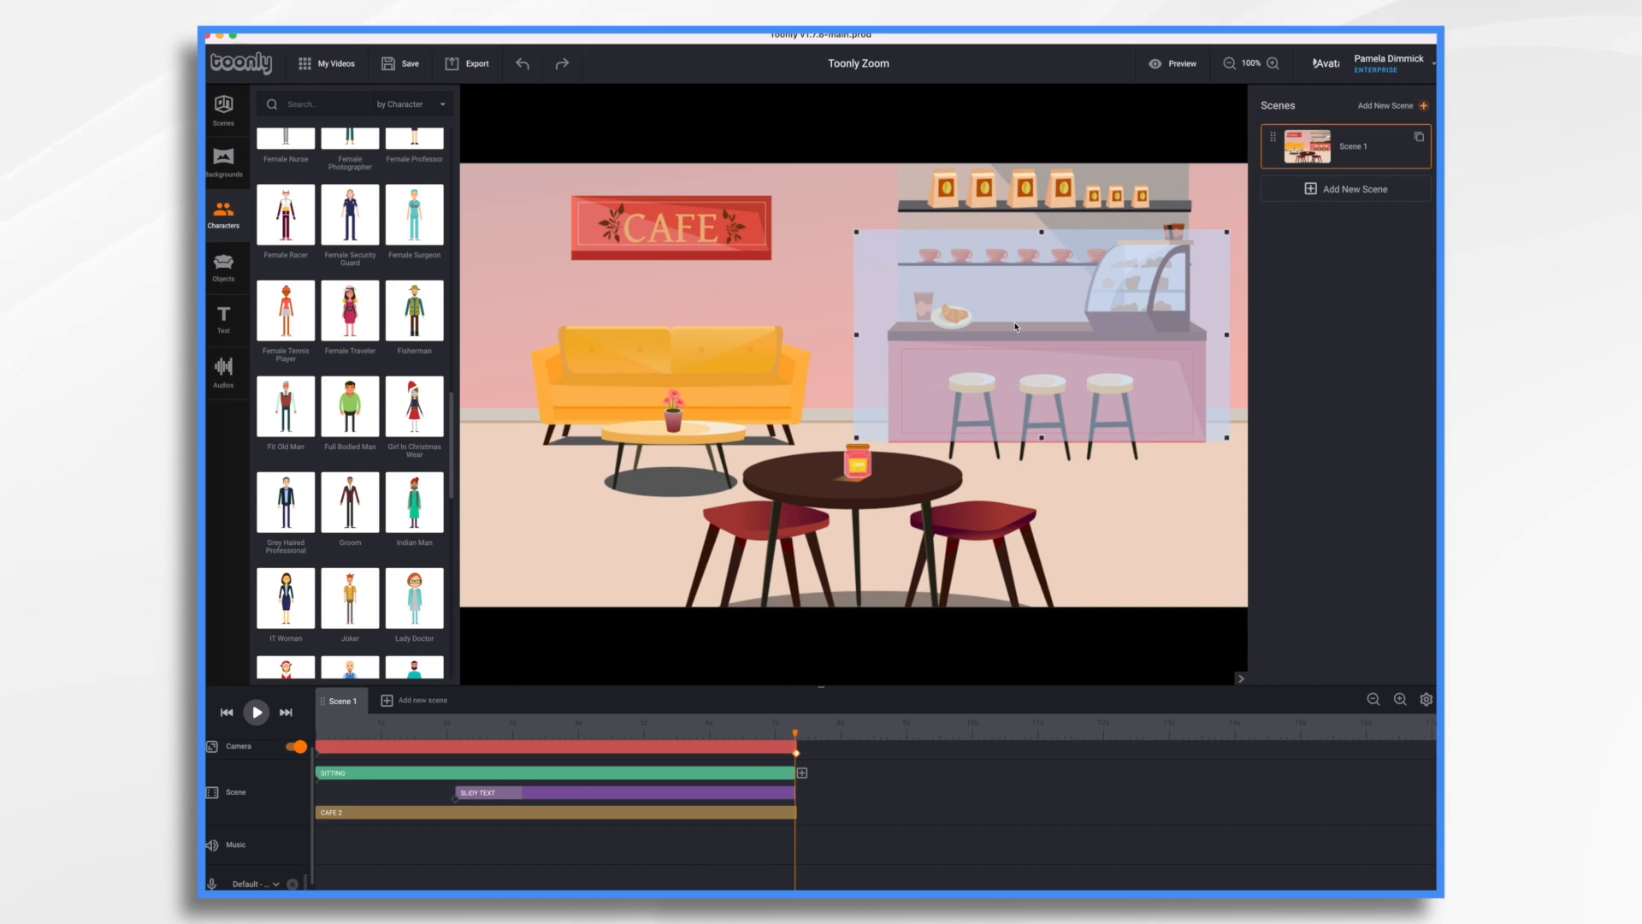
left_click(508, 736)
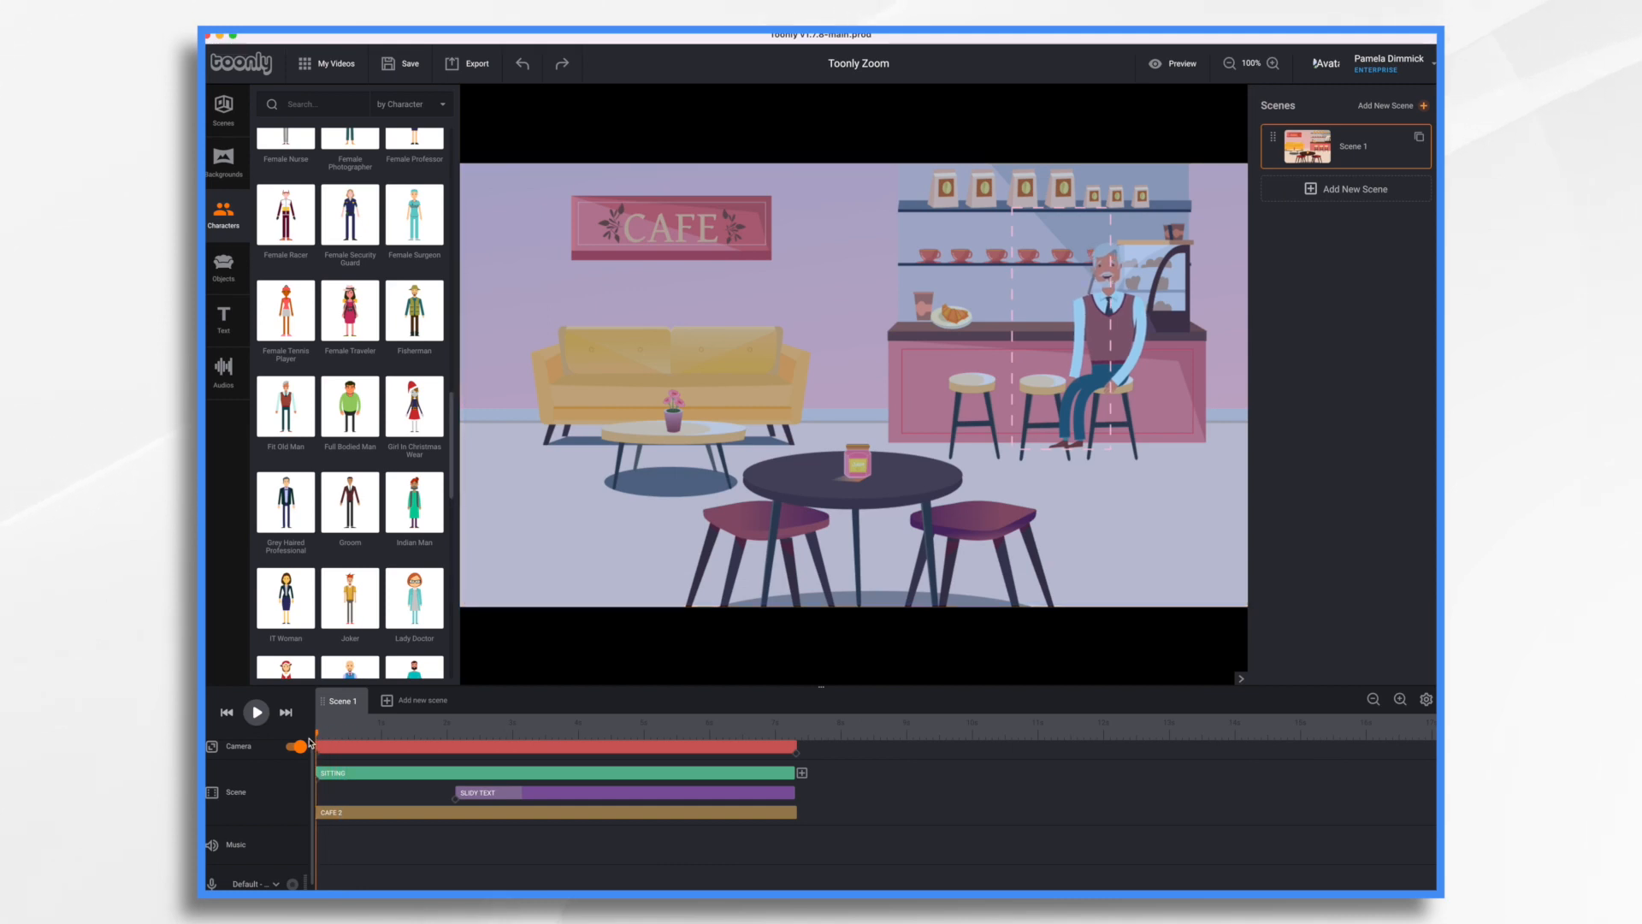
mouse_move(255, 712)
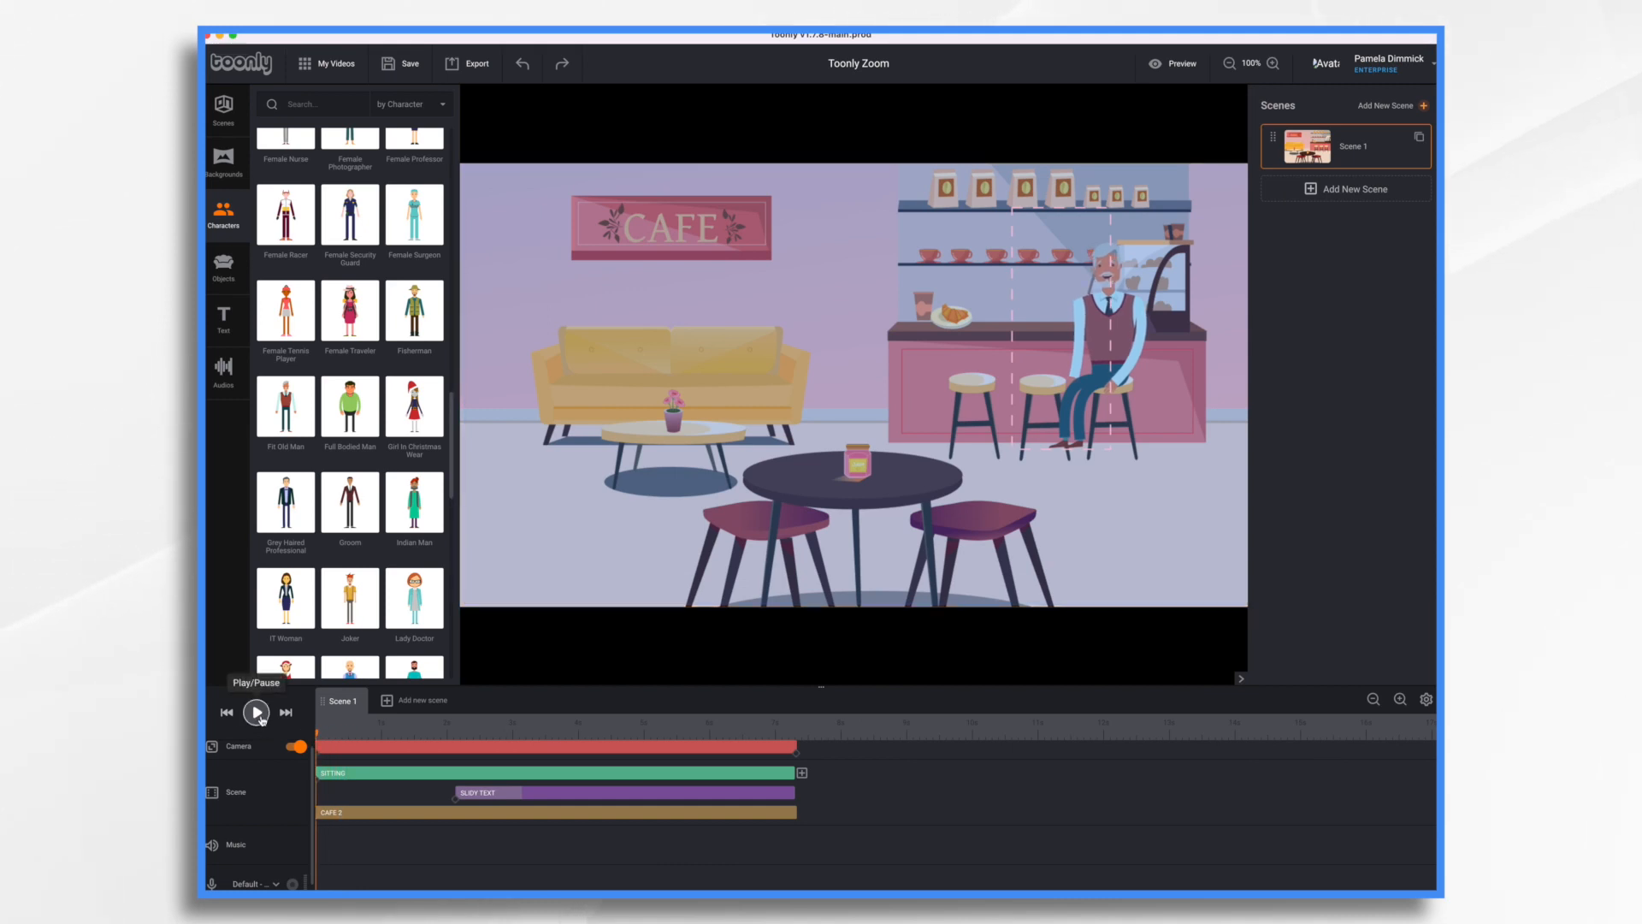
Play the scene to see the camera move in on the counter and price text, then pause
left_click(257, 712)
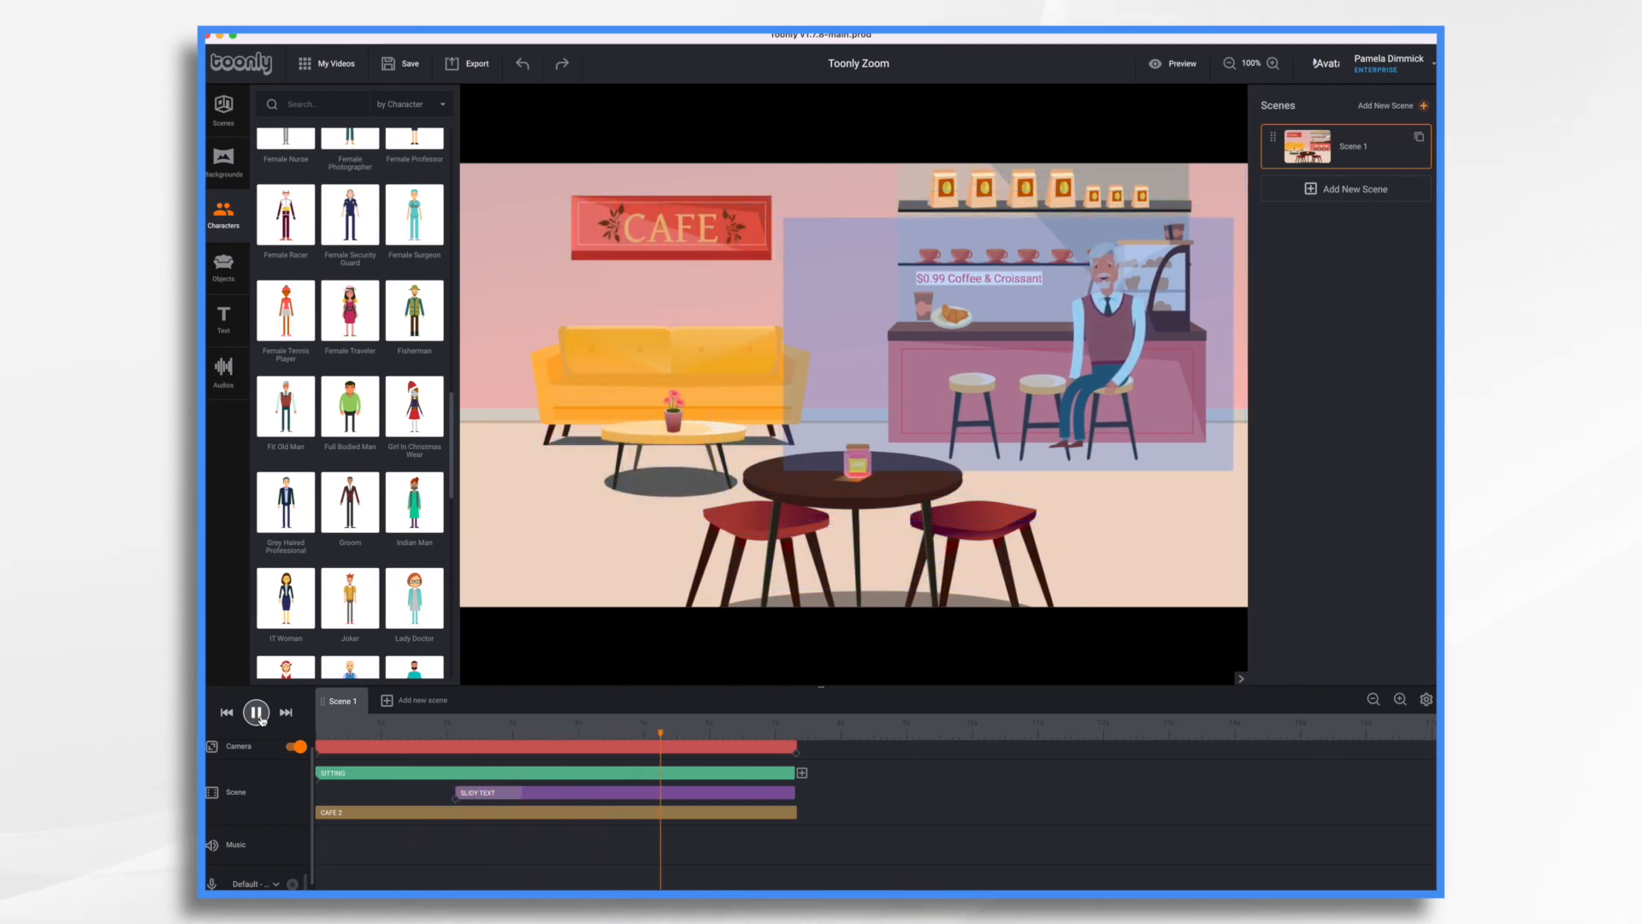
left_click(257, 714)
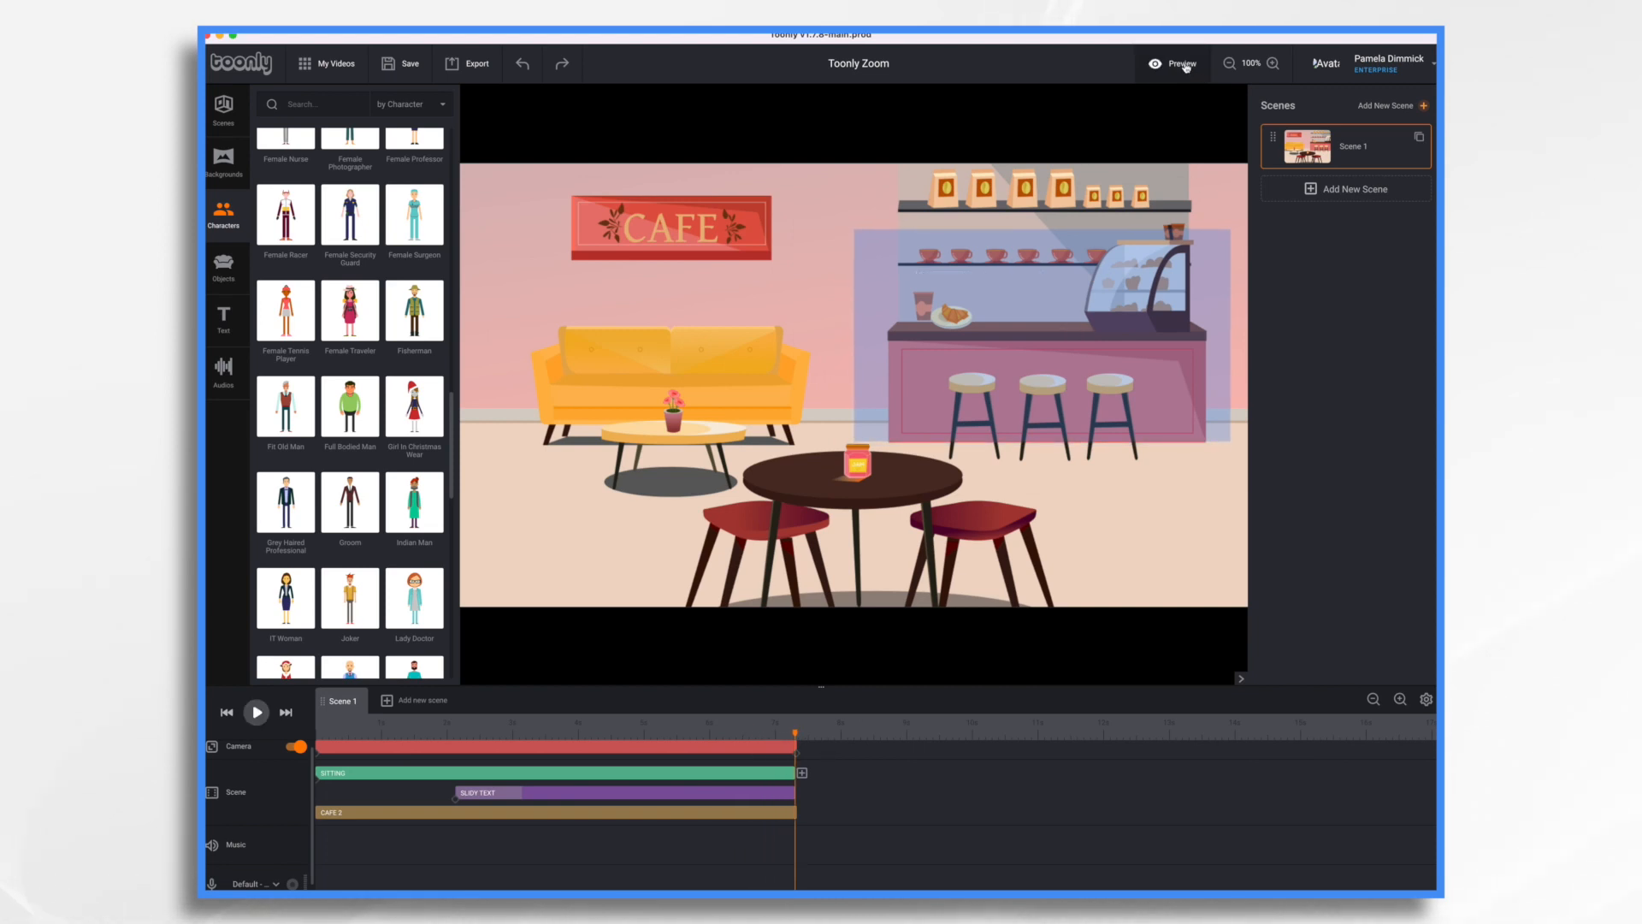
left_click(1173, 63)
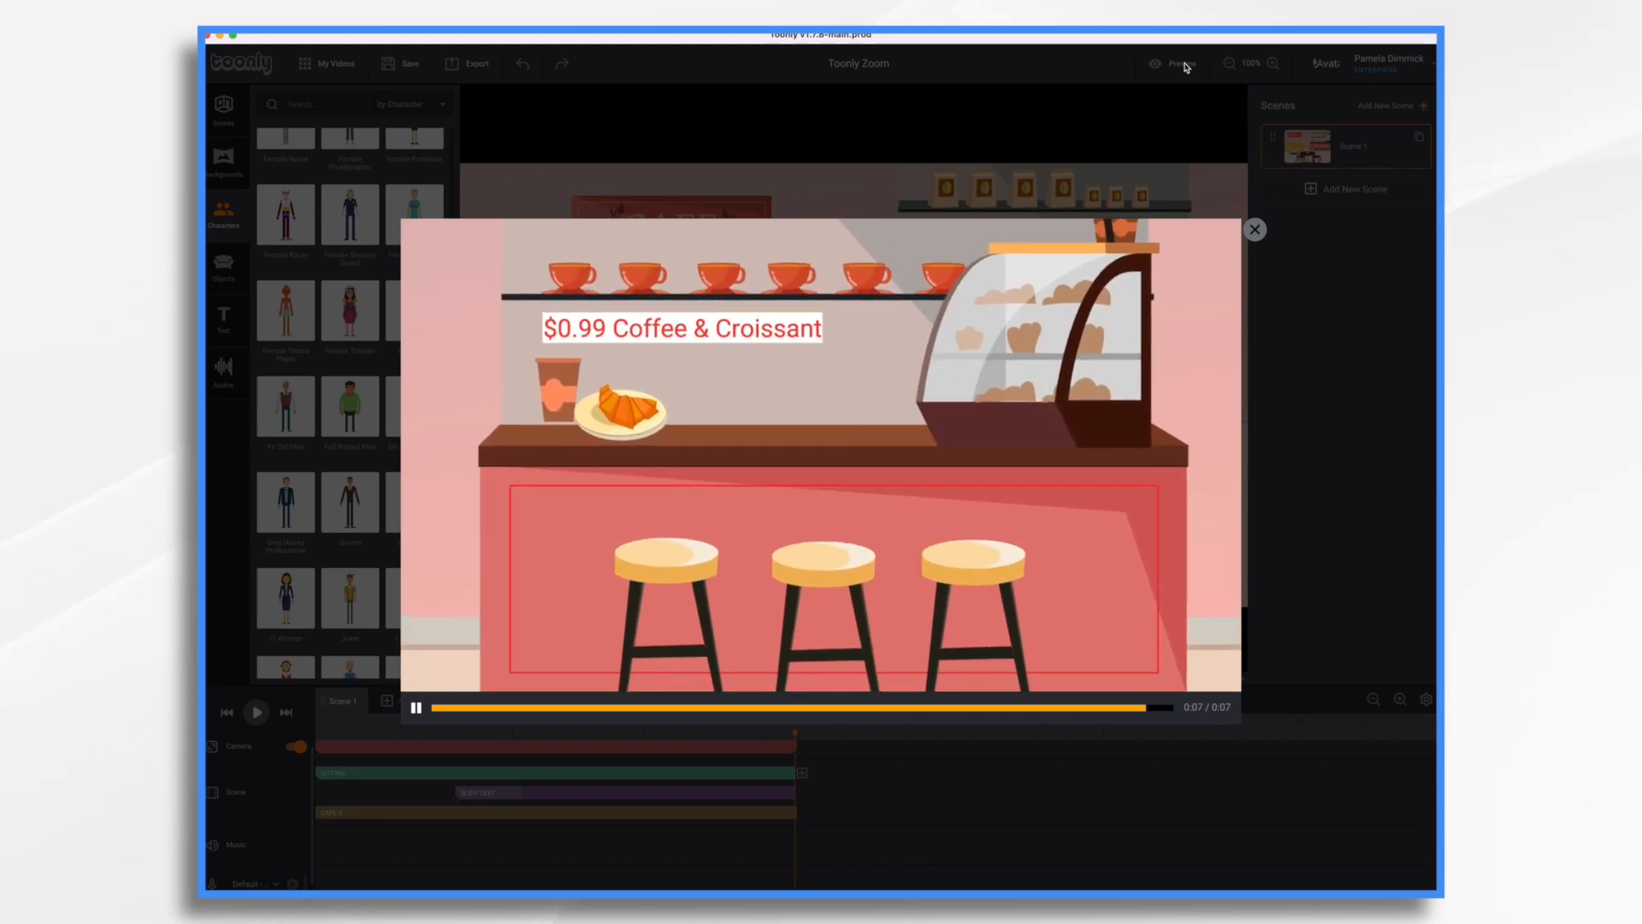
left_click(415, 707)
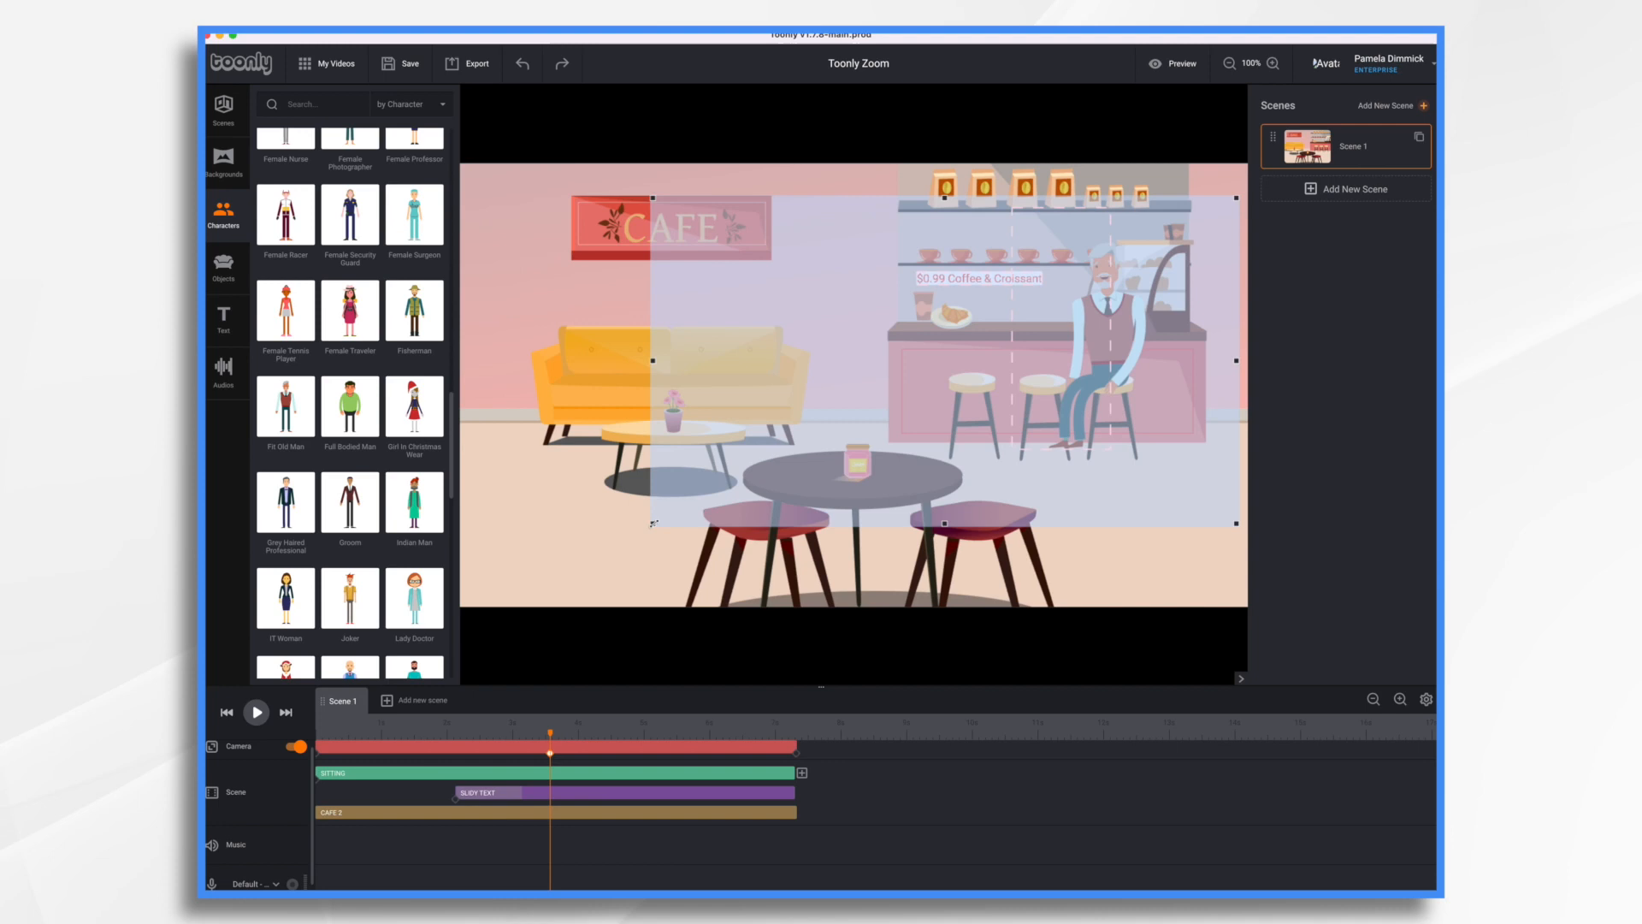
Key a wider mid-scene framing around the barista and price text, then return to the start
left_click(414, 596)
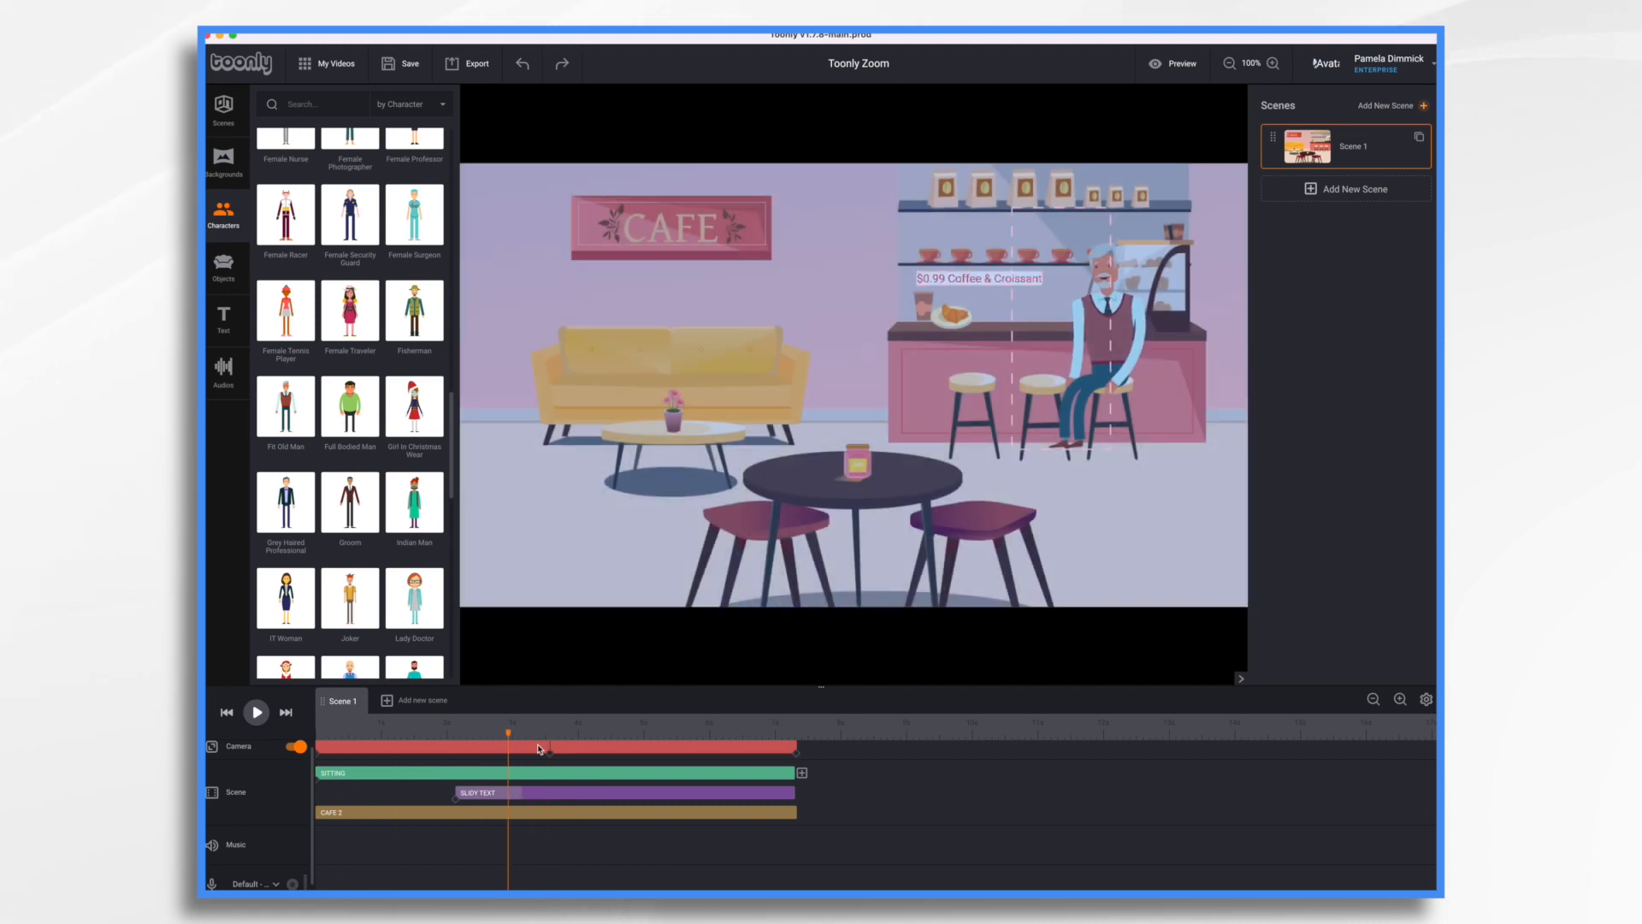
left_click(396, 734)
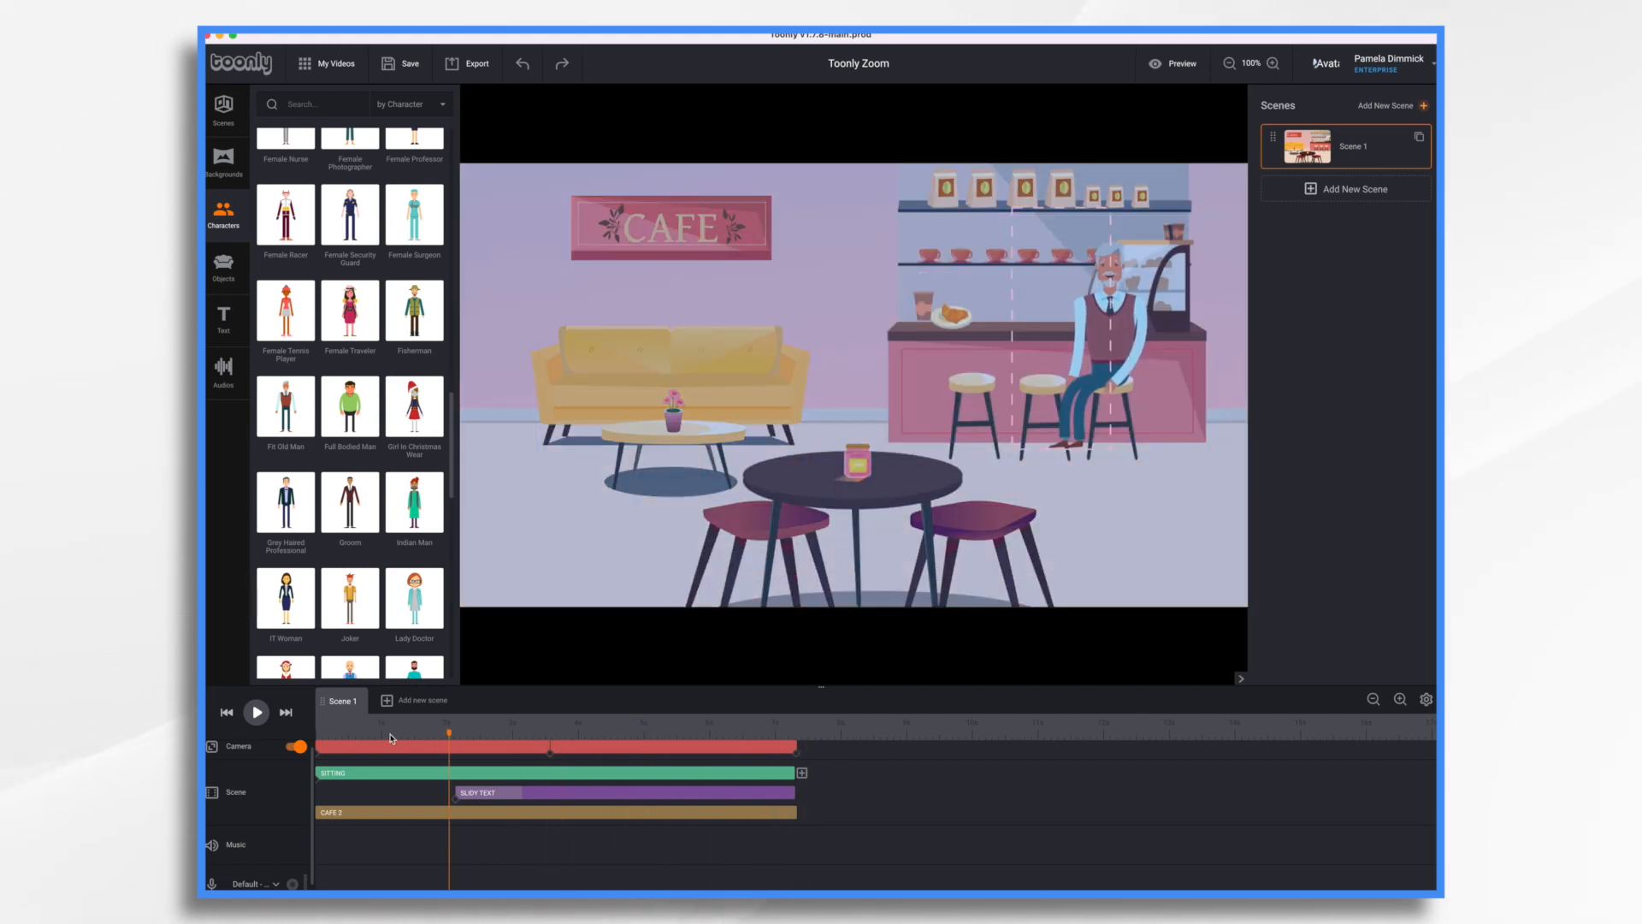
left_click(1175, 64)
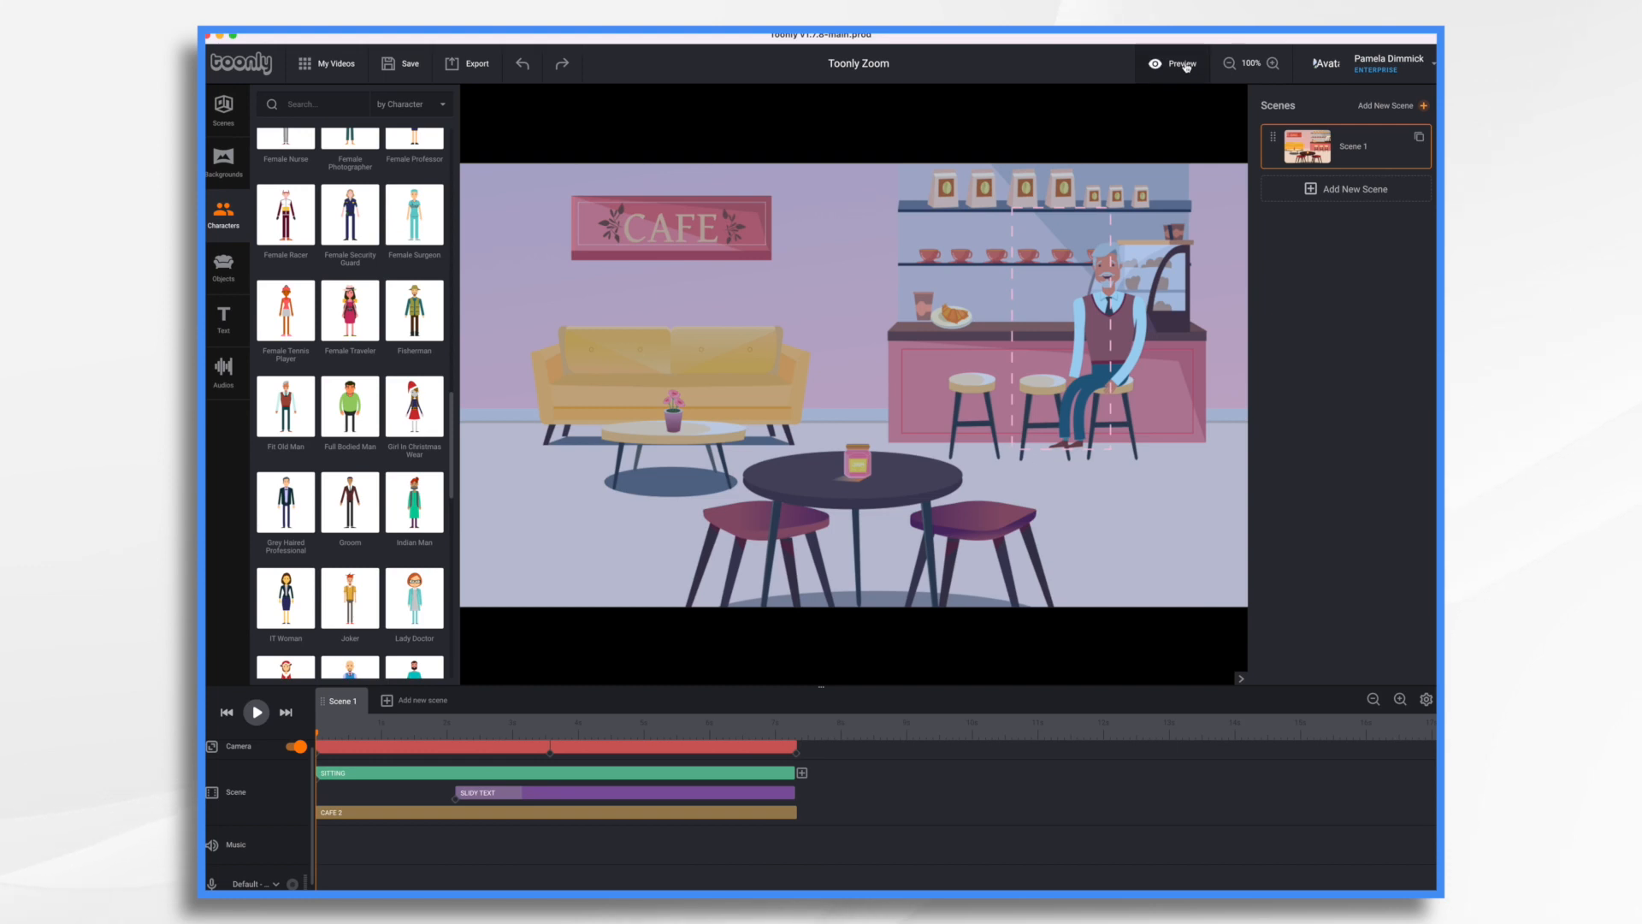
left_click(1173, 63)
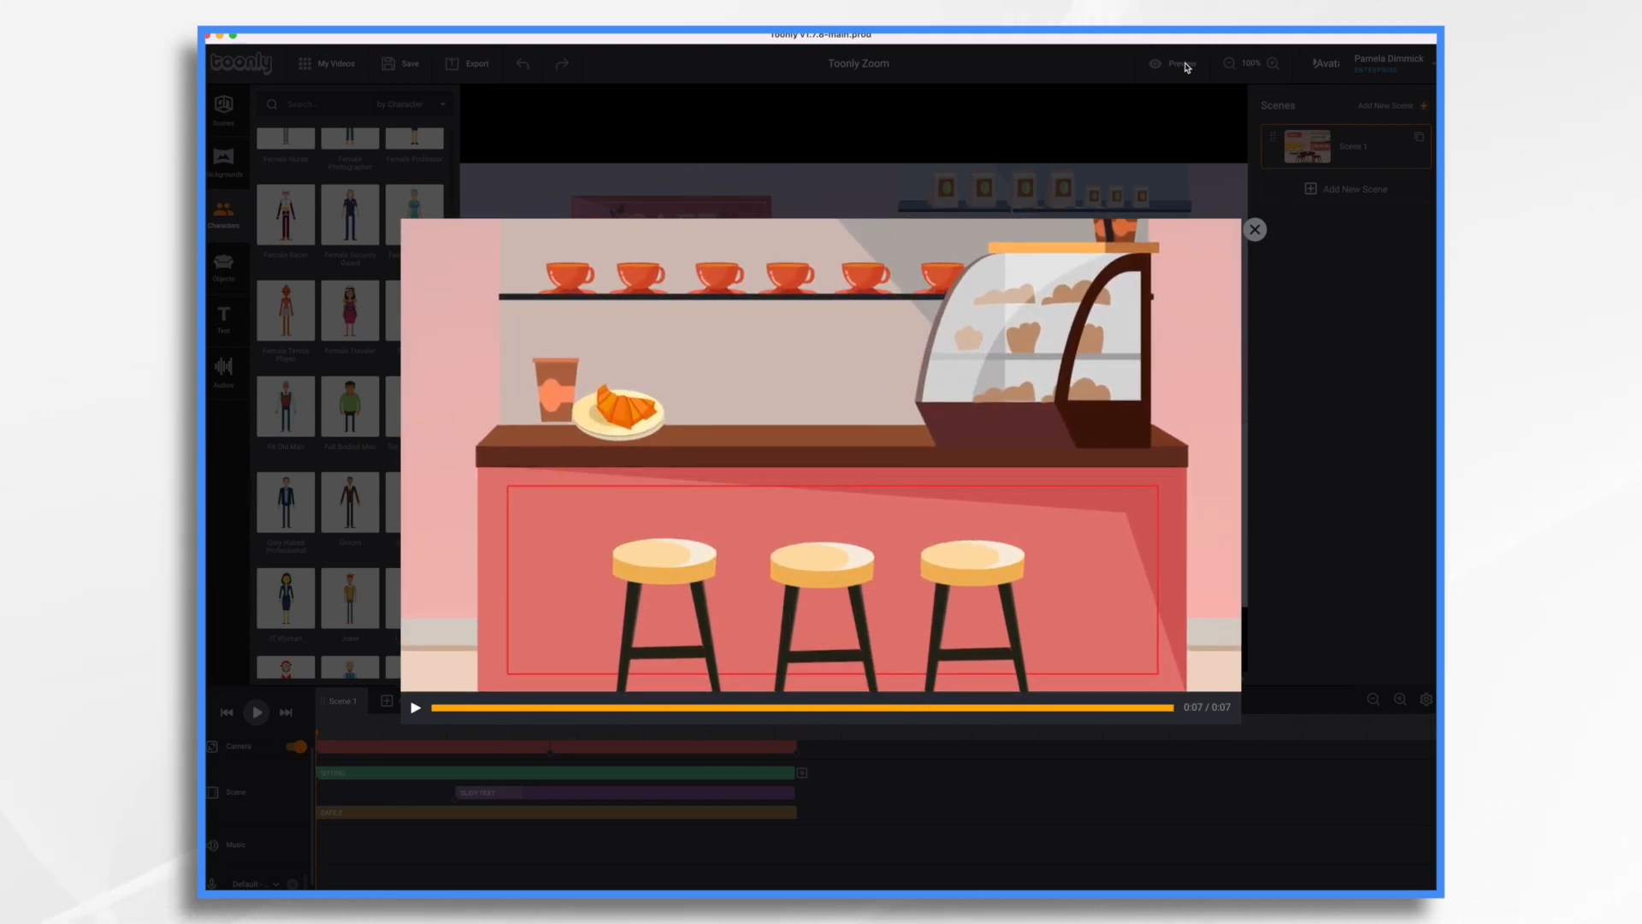
left_click(1254, 229)
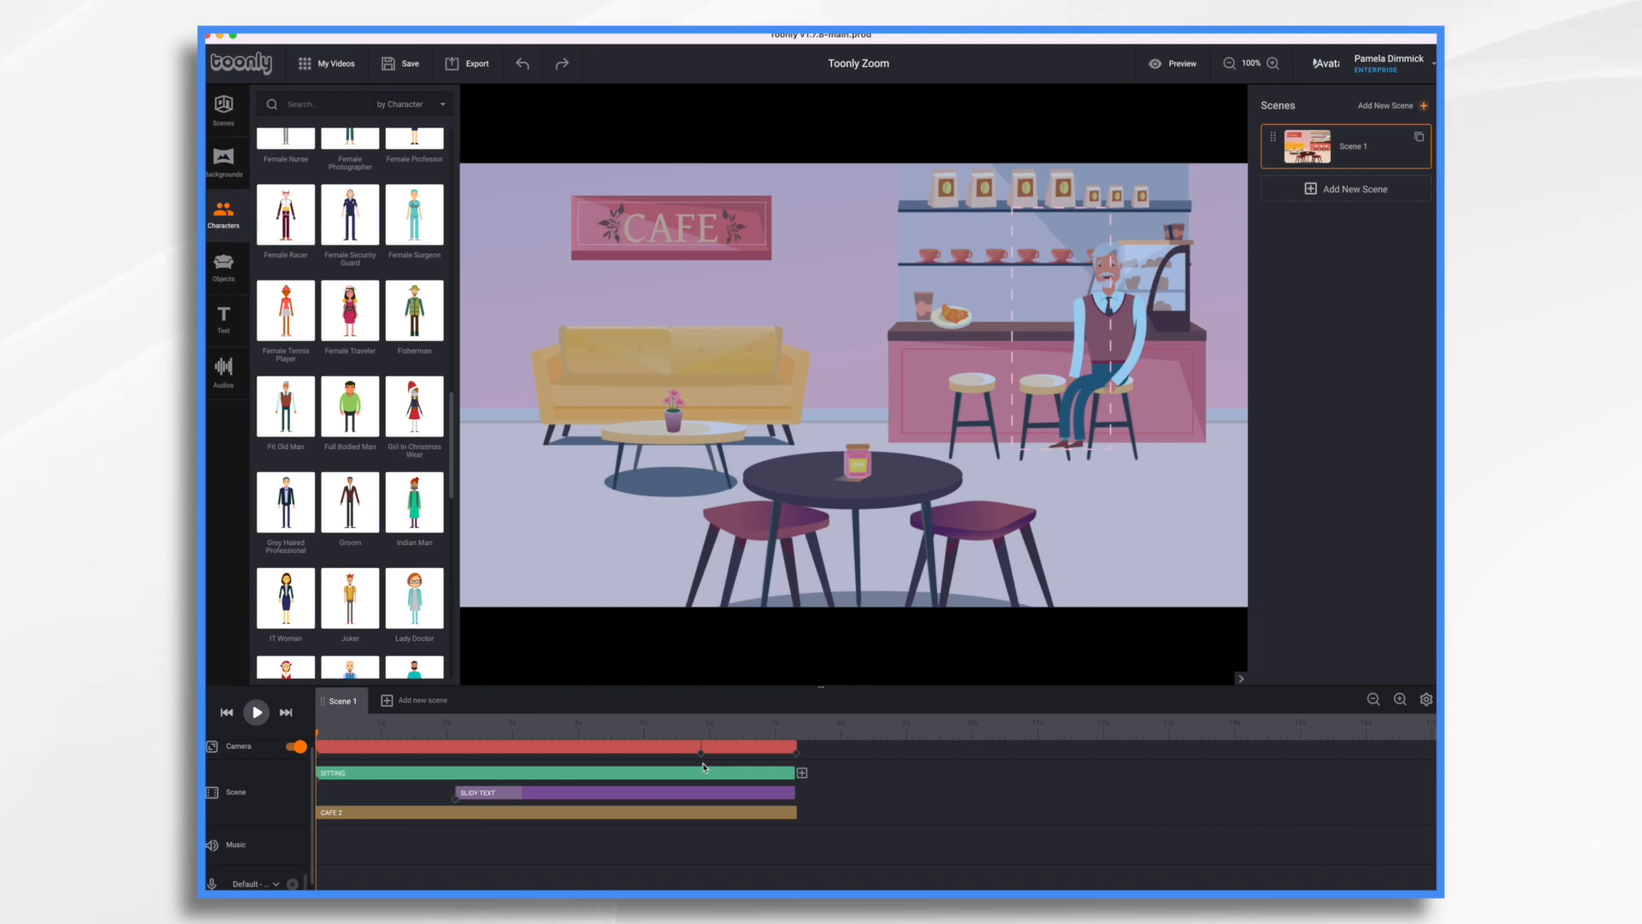
left_click(1182, 63)
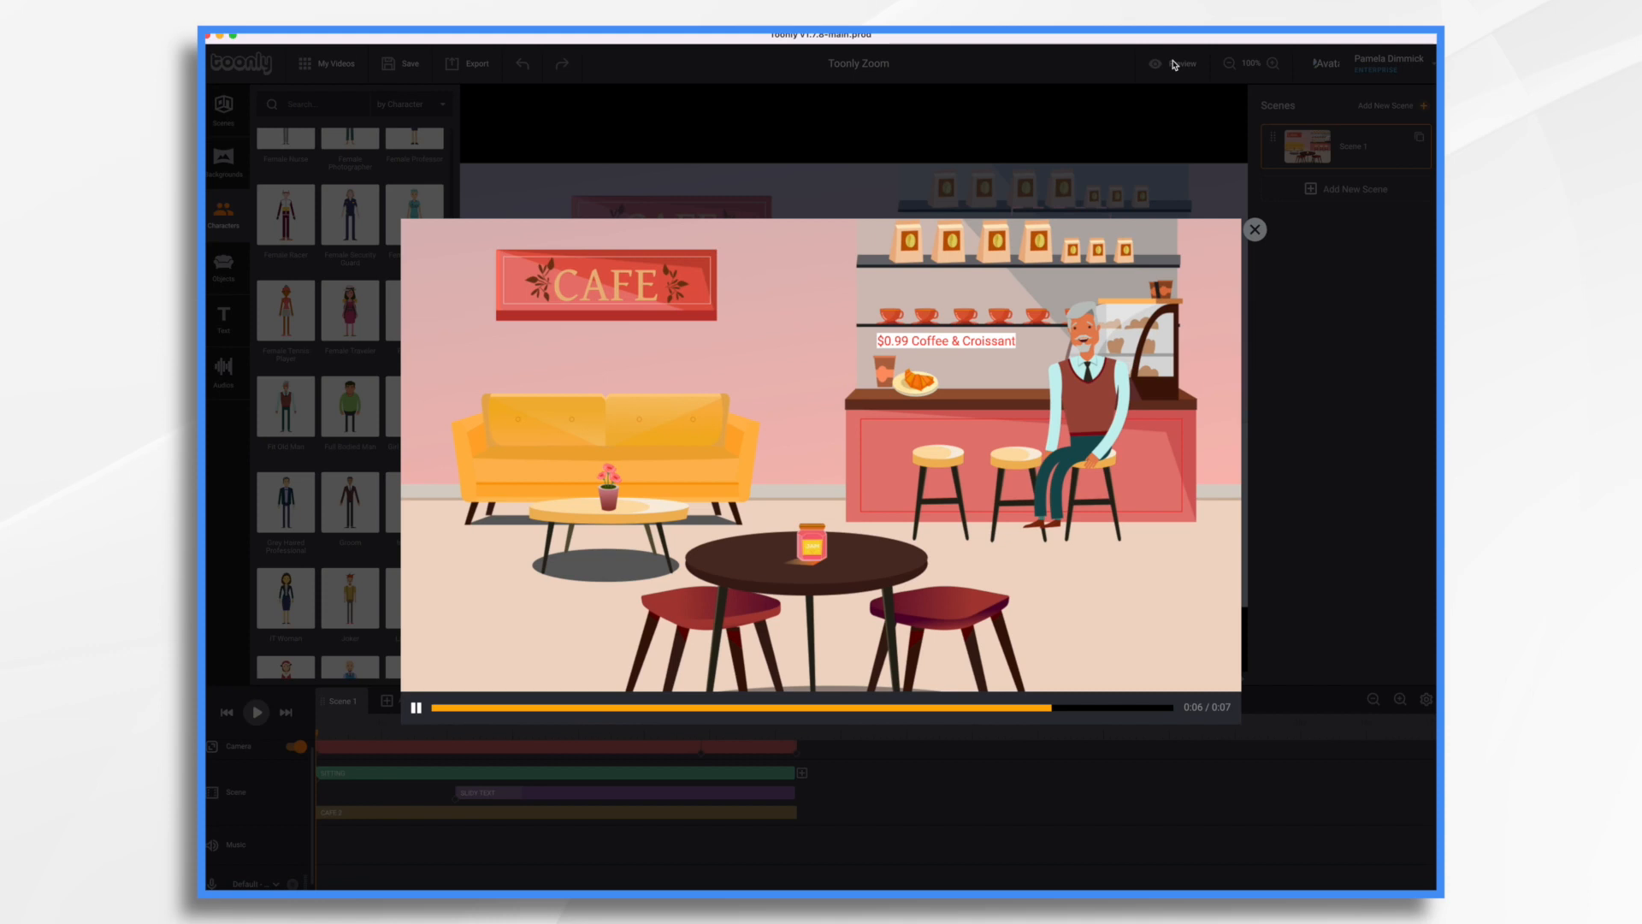
left_click(1254, 230)
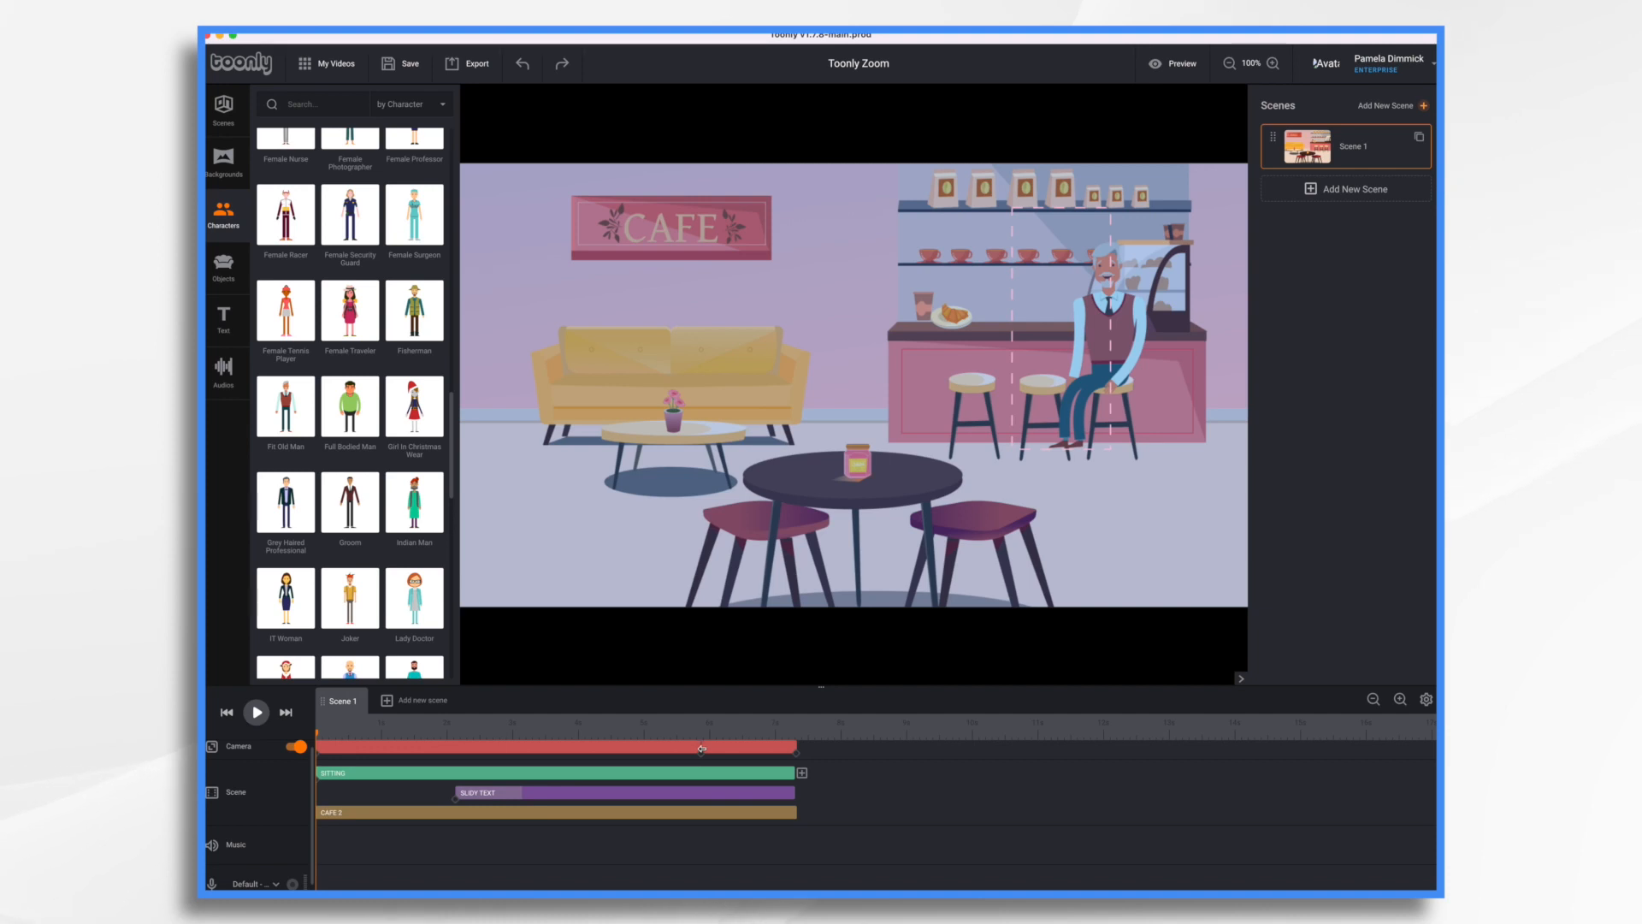
left_click(702, 747)
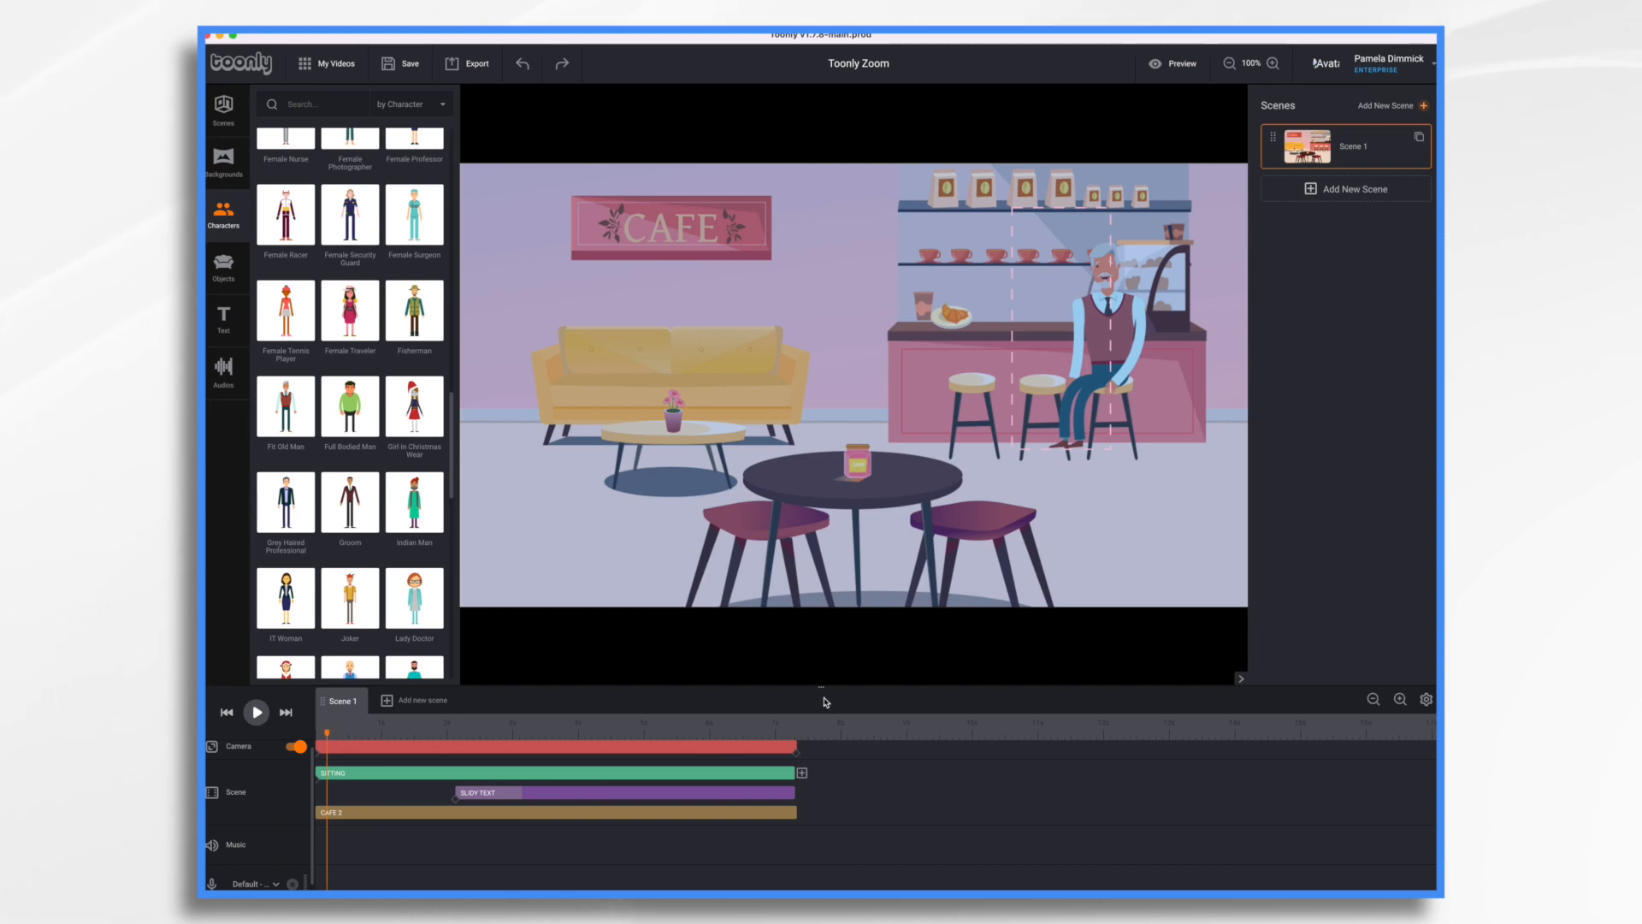
mouse_move(661, 395)
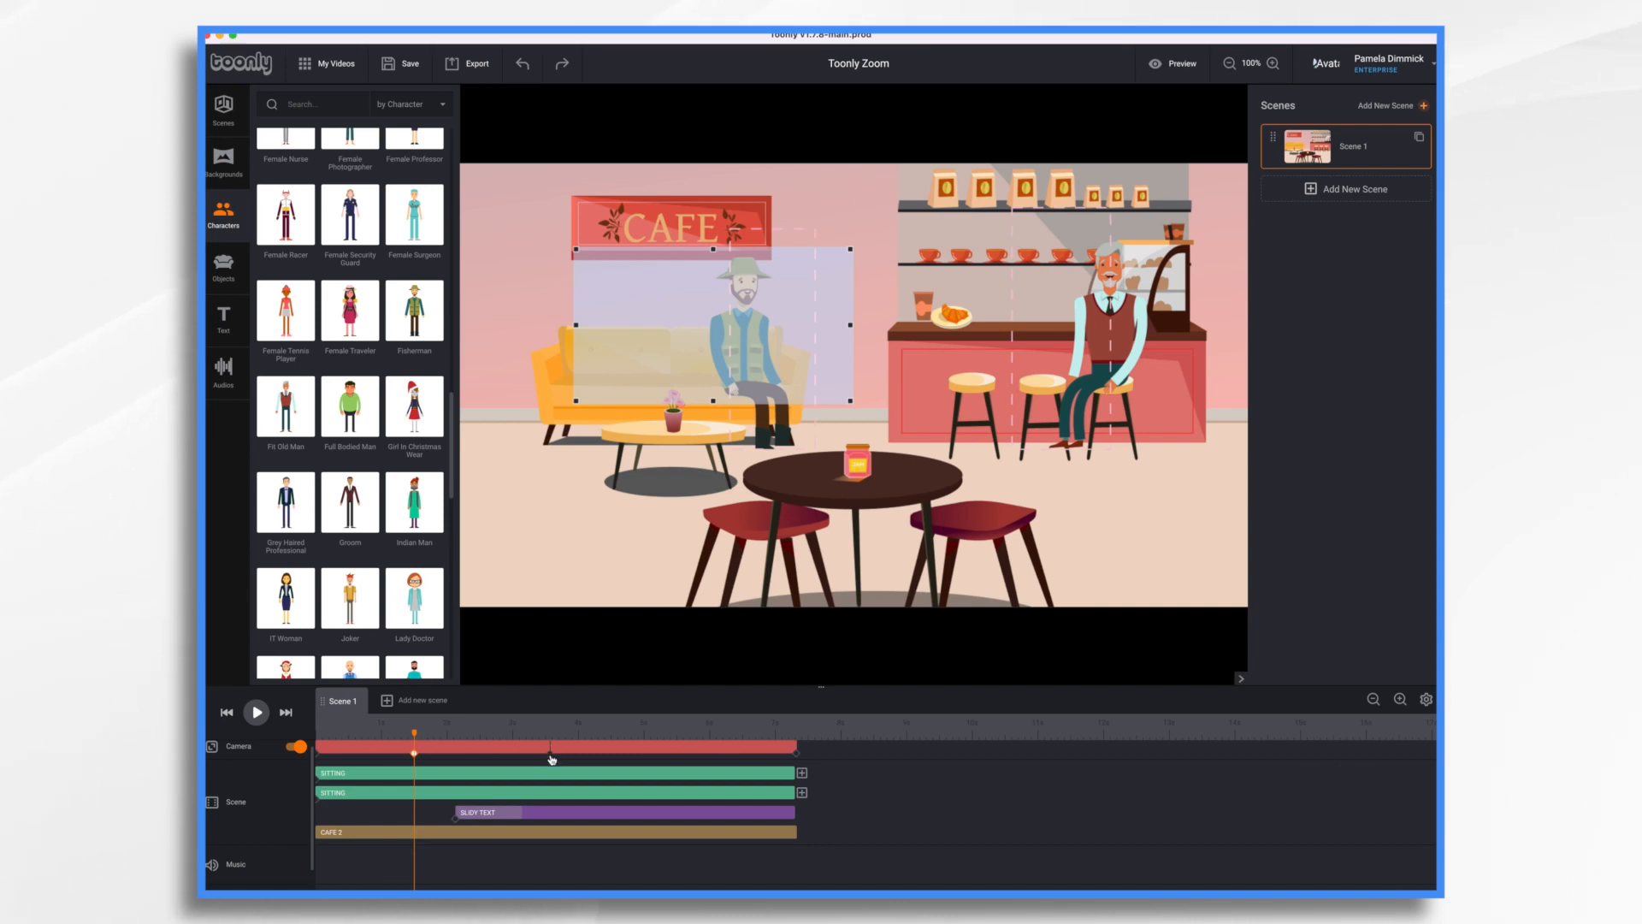
From the barista keyframe, key the closing camera to show the whole cafe with the hiker seated
left_click(549, 748)
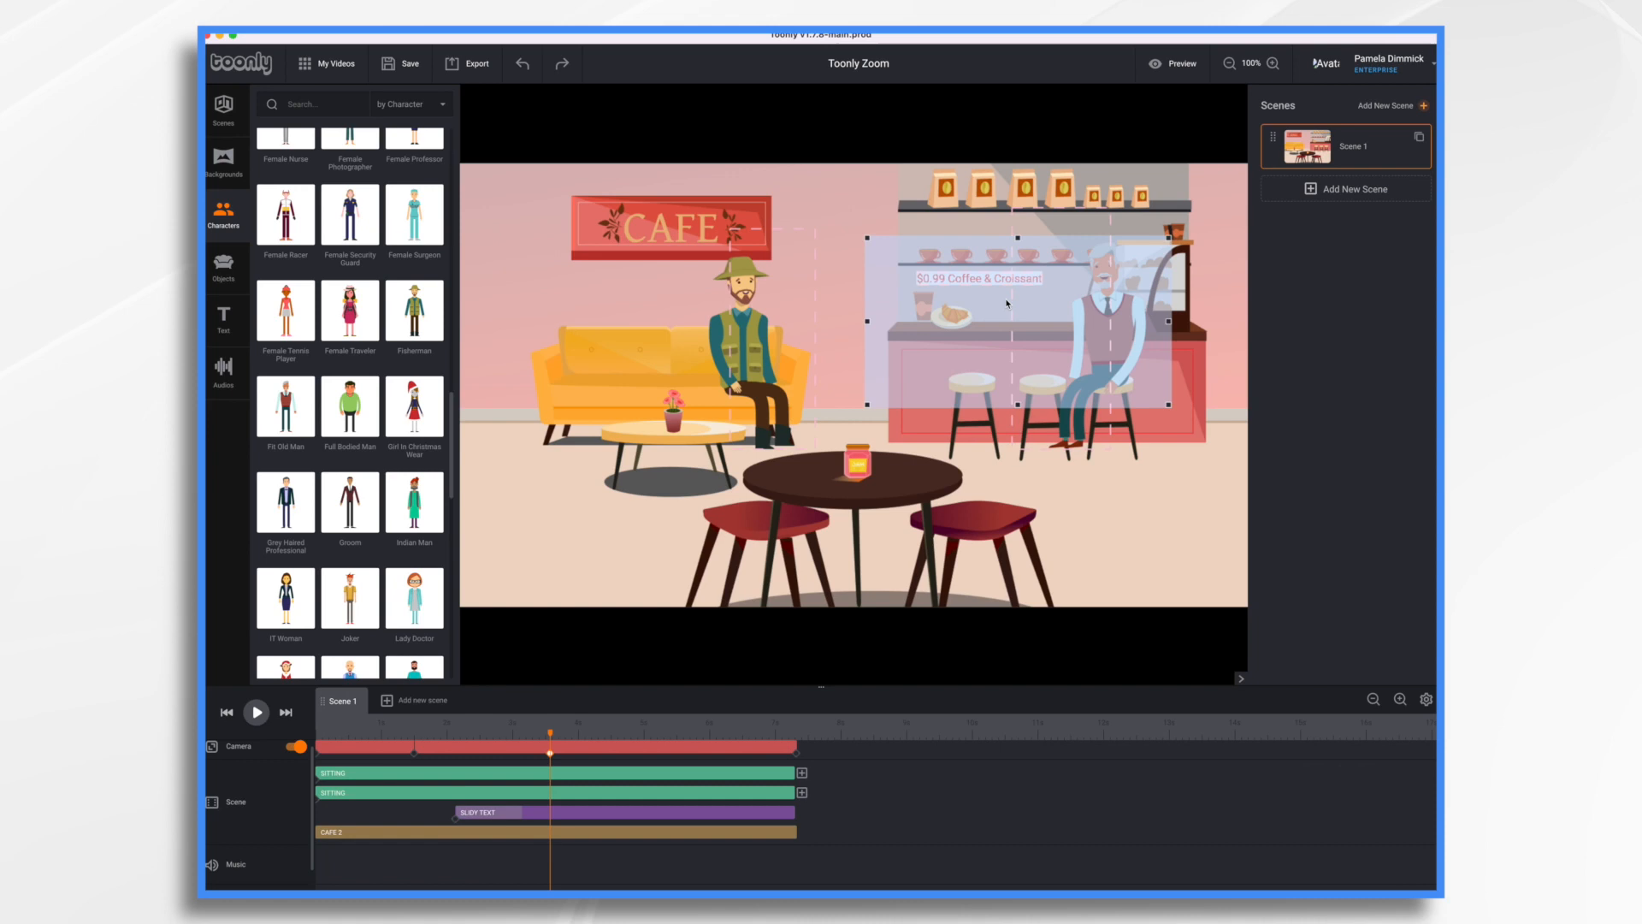
mouse_move(670, 805)
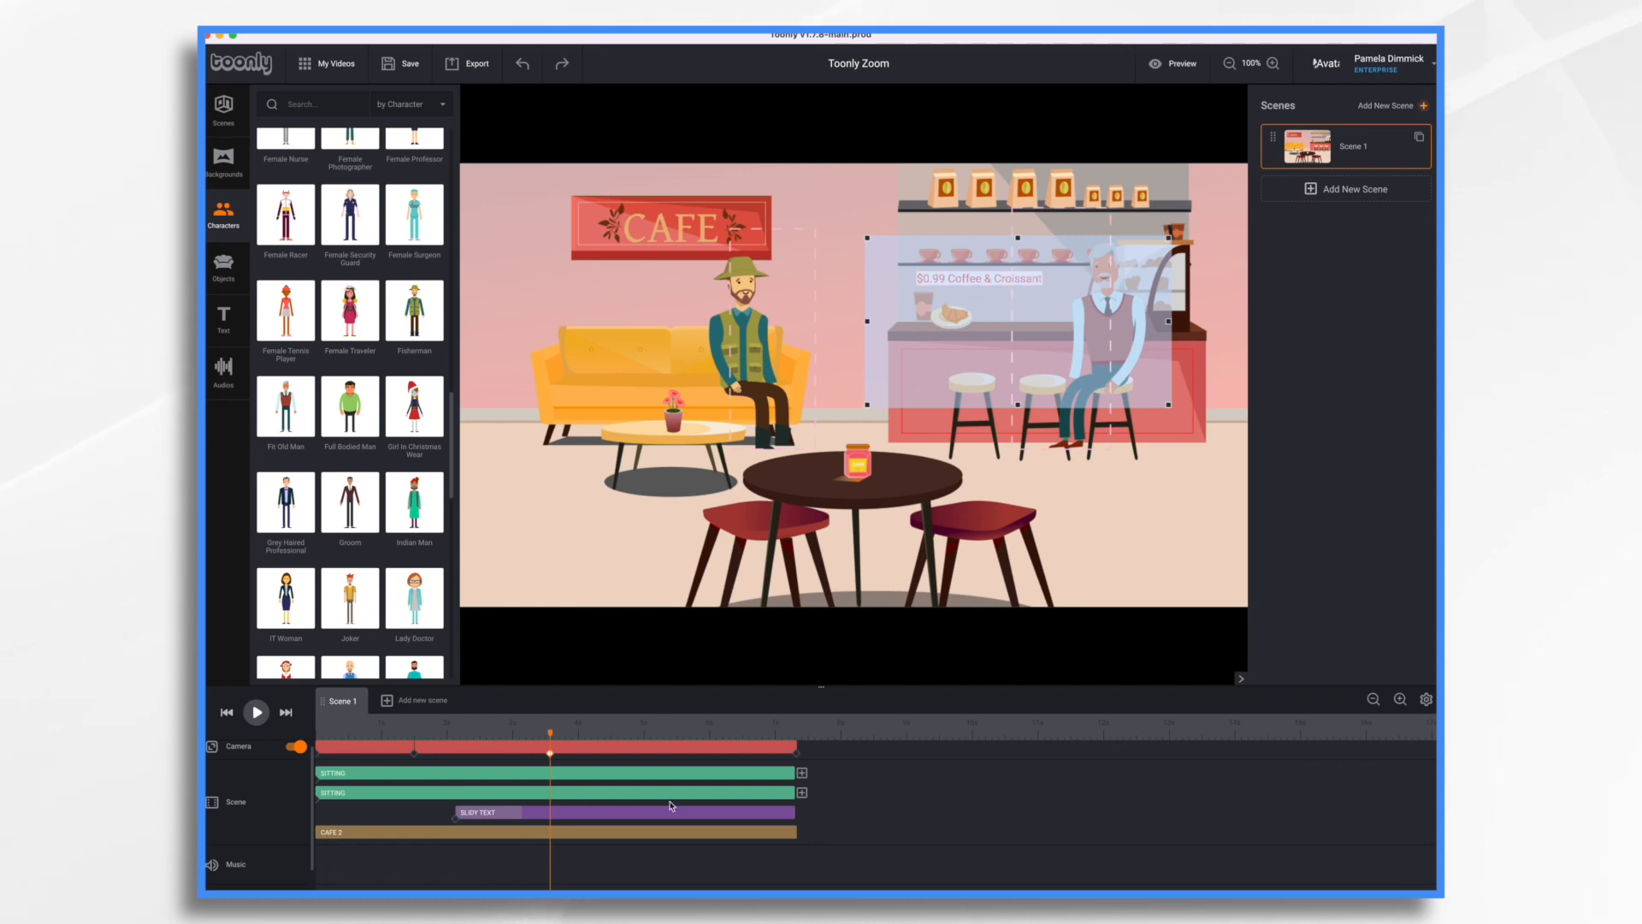
mouse_move(797, 758)
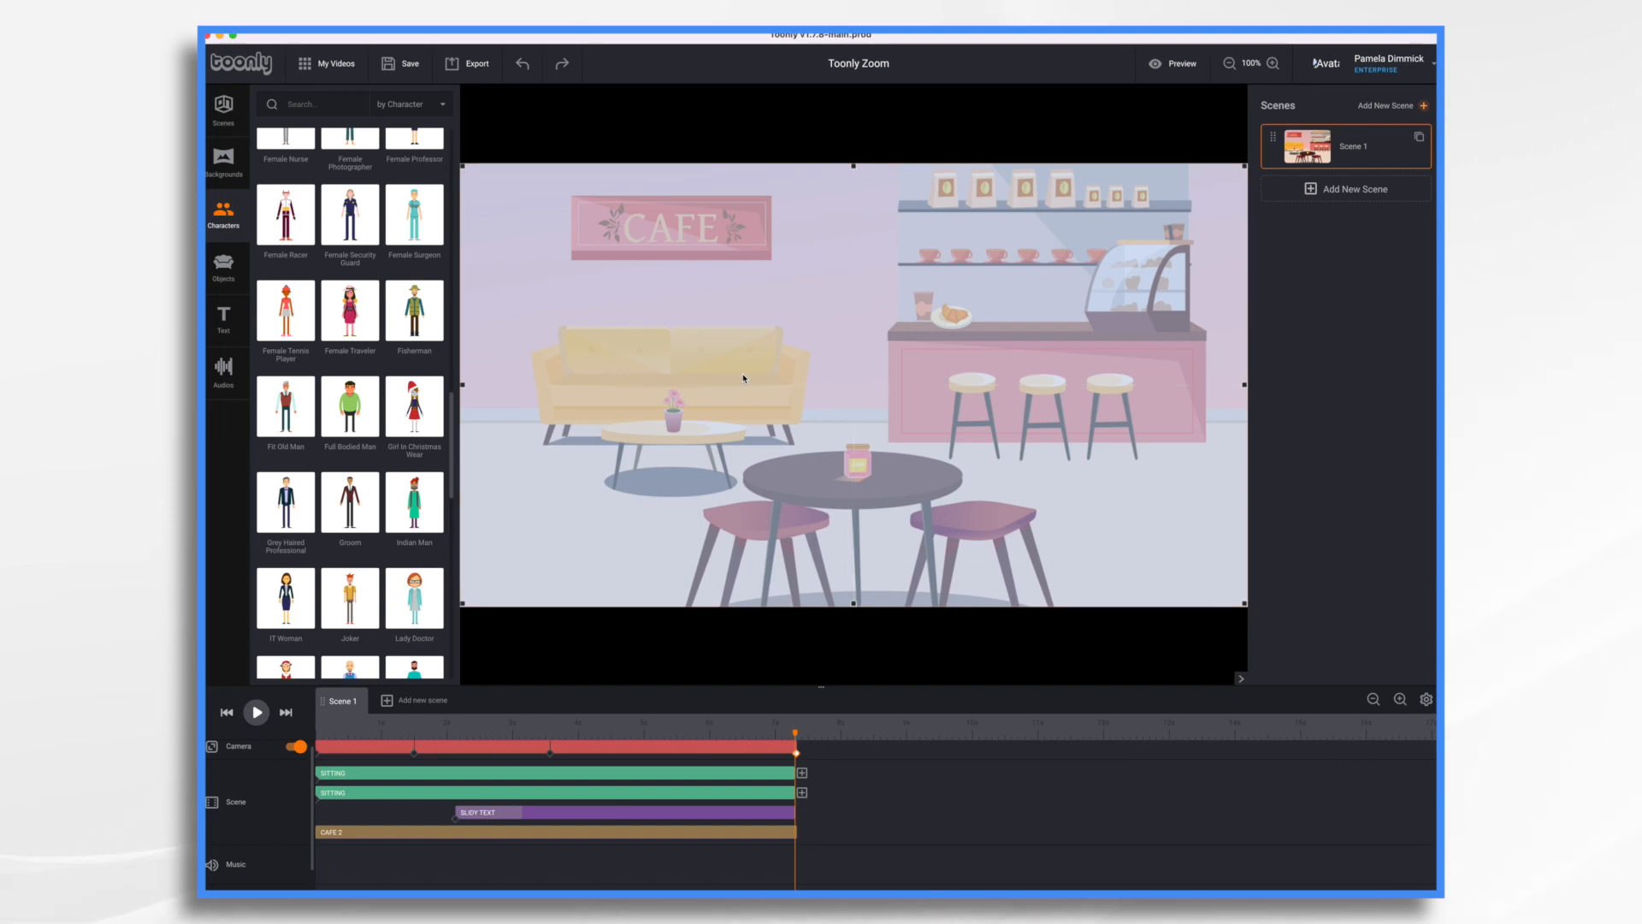
left_click(1174, 63)
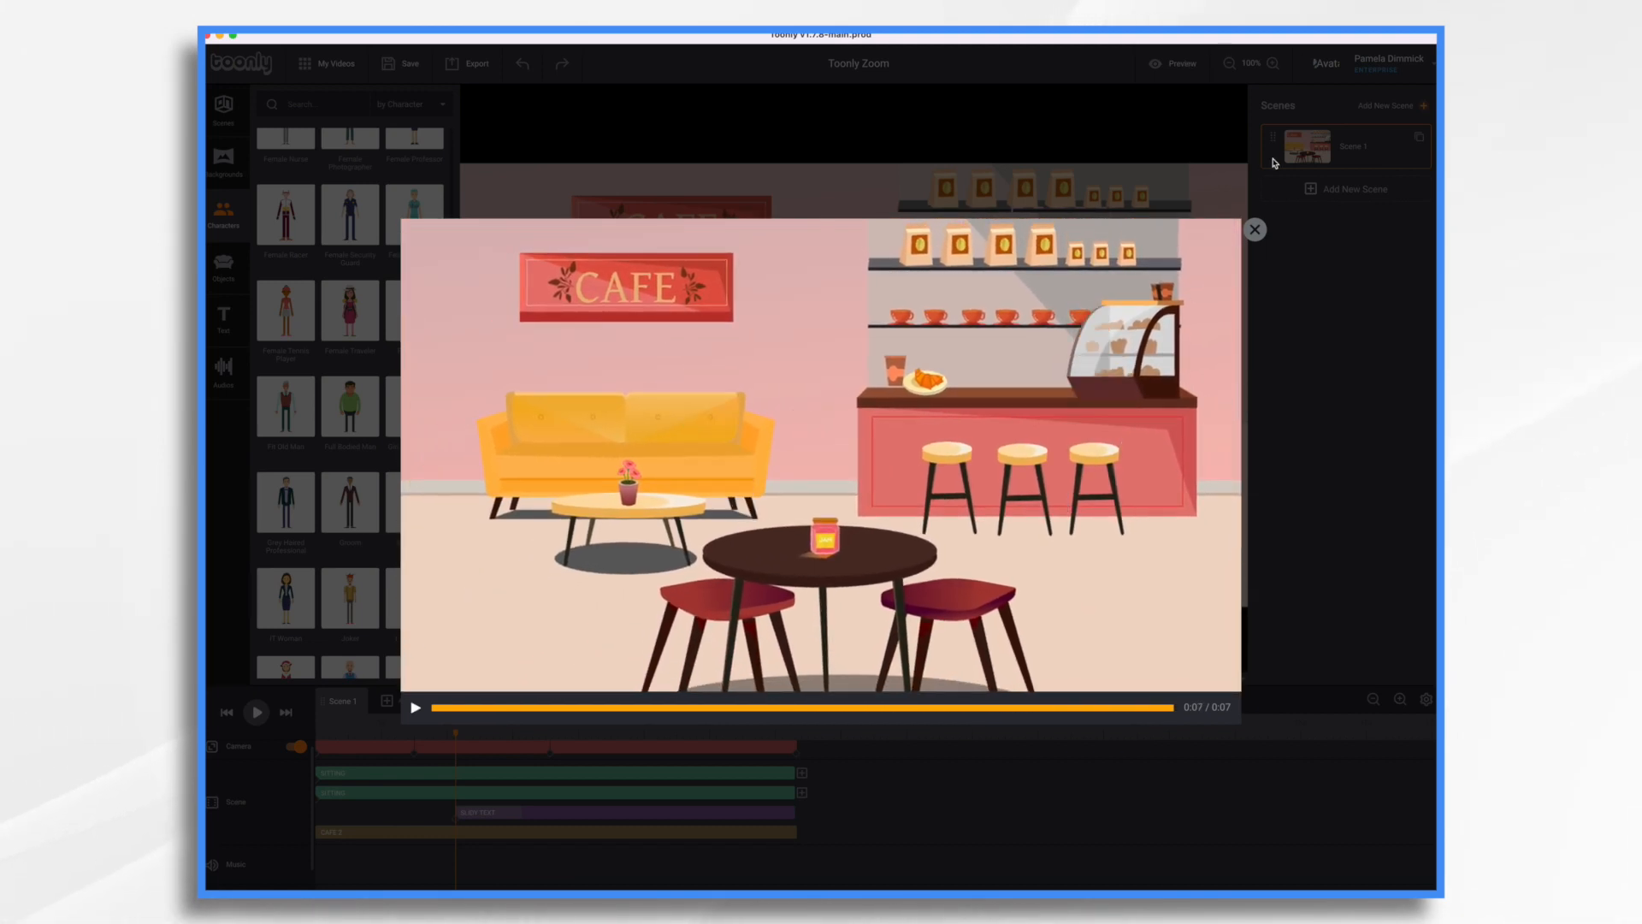
Close the finished preview and start a fresh one from the hiker close-up
left_click(1254, 229)
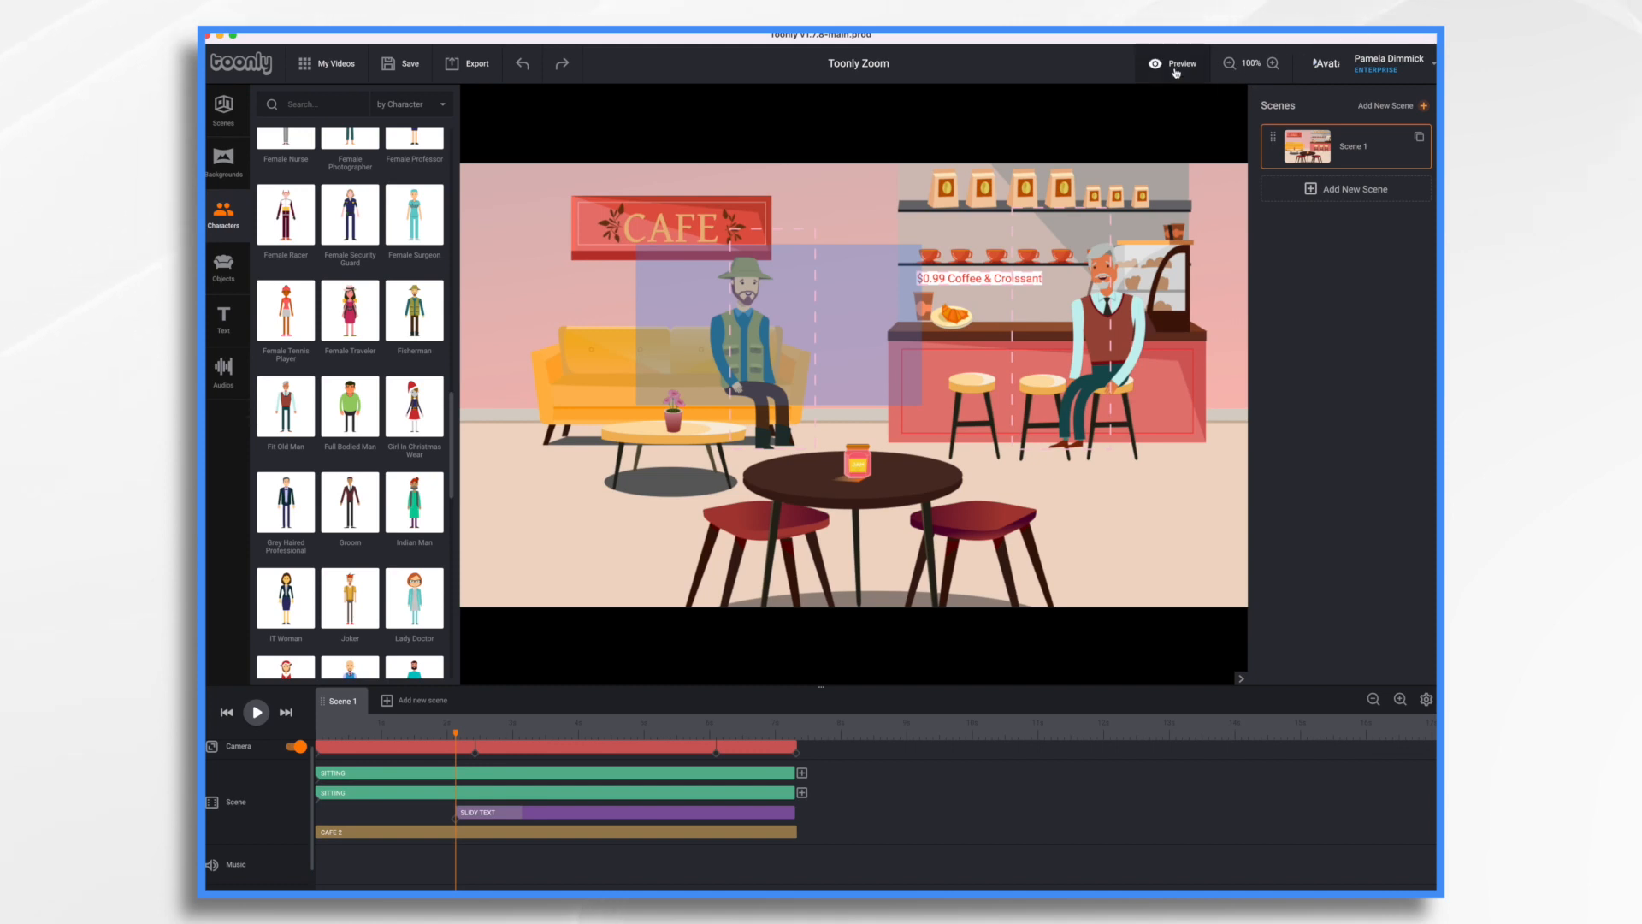
left_click(1174, 63)
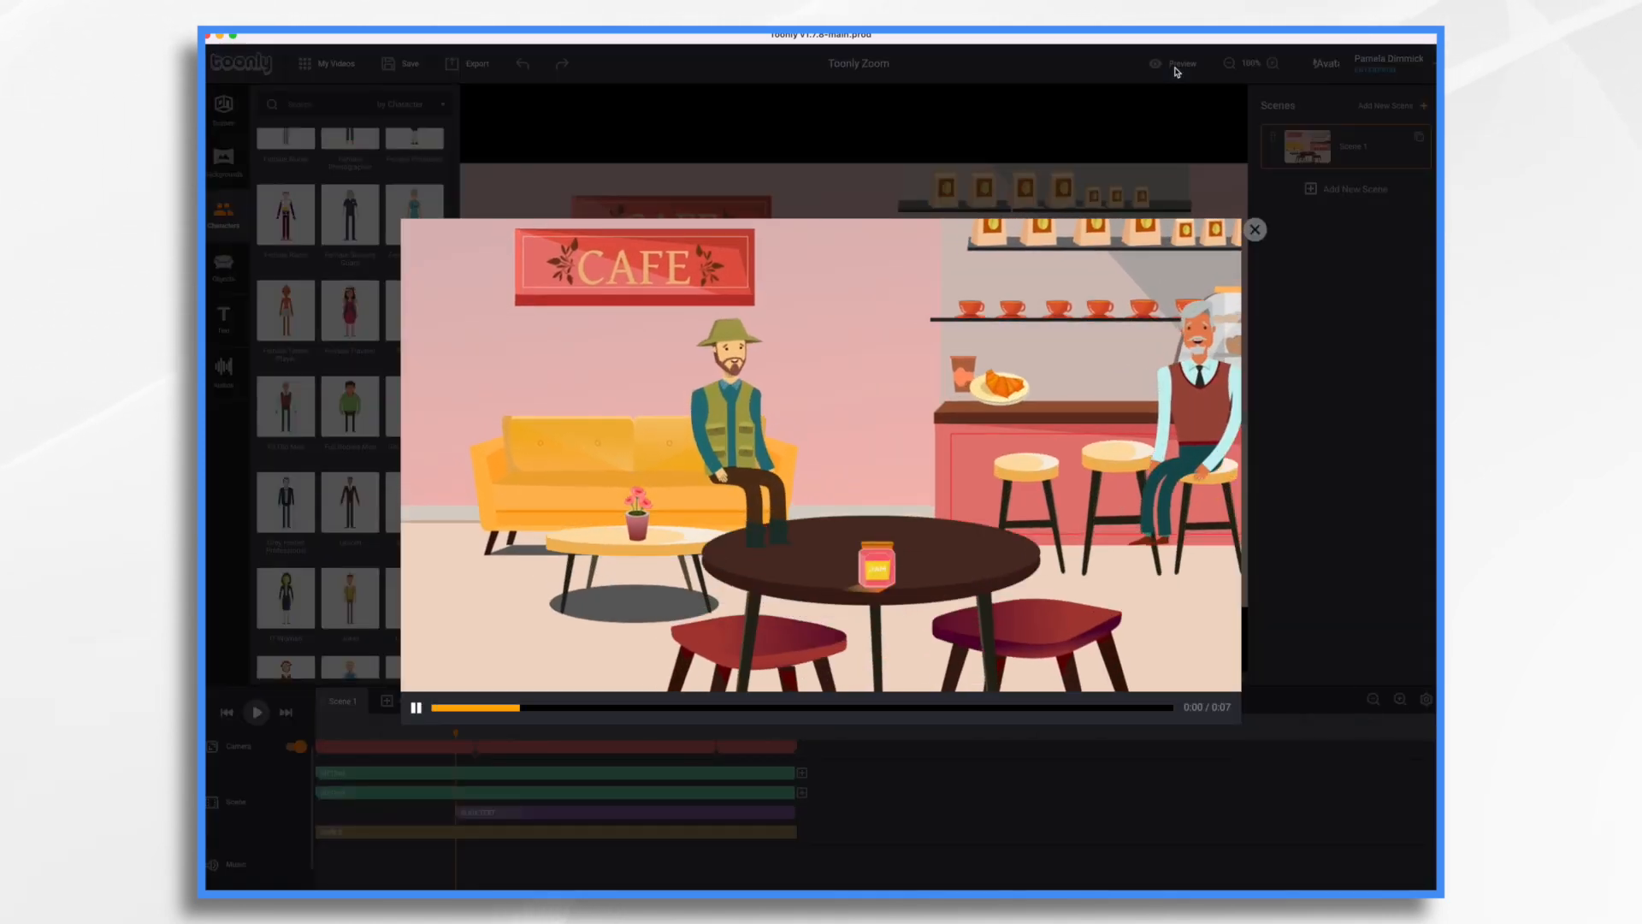